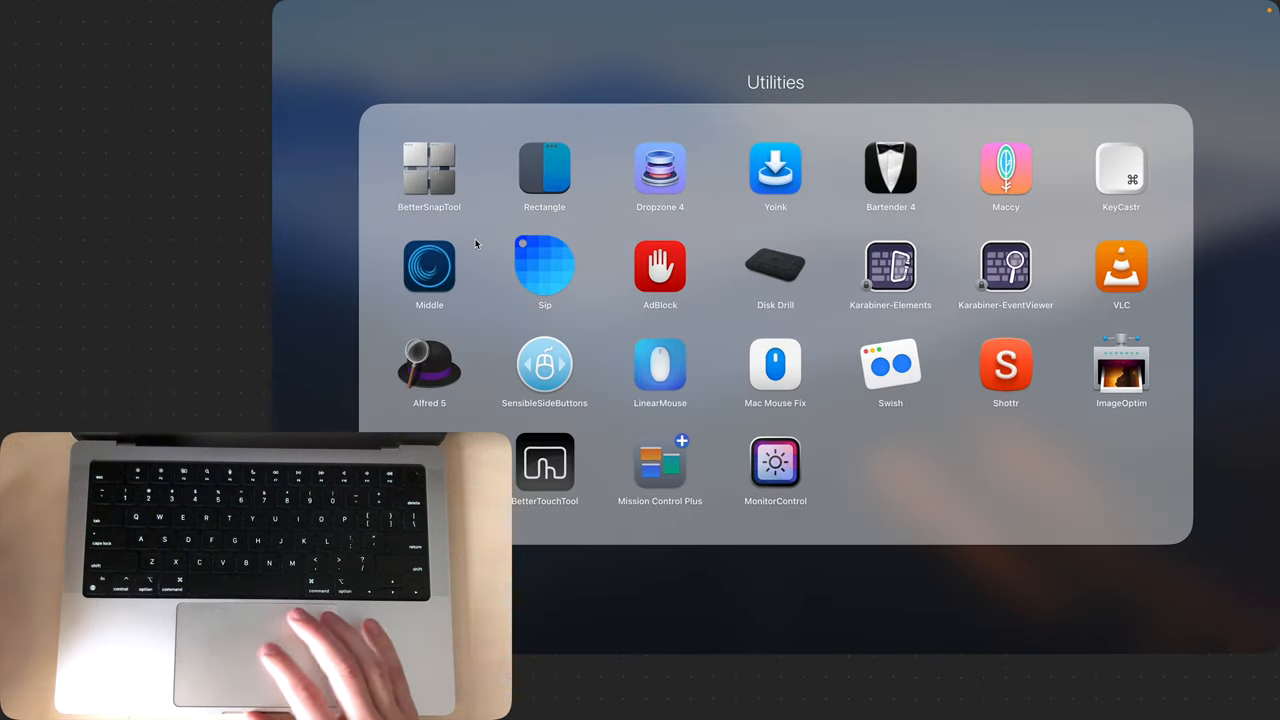
mouse_move(638, 328)
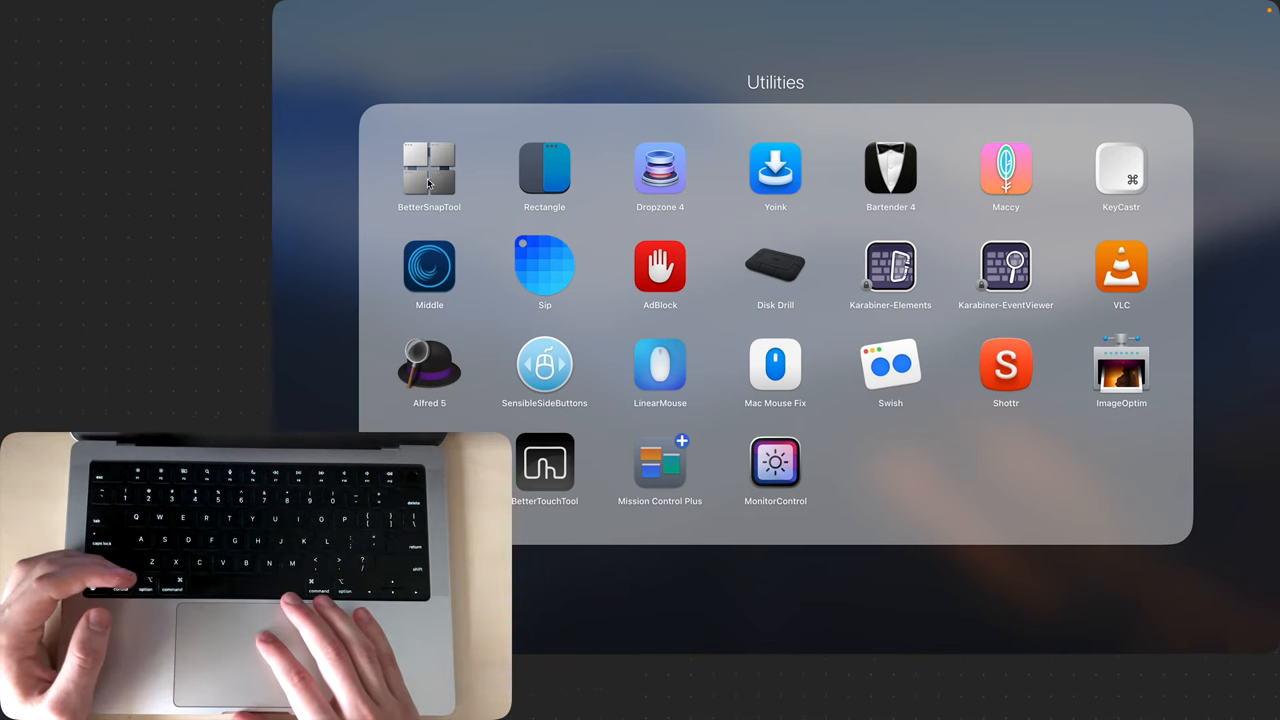
mouse_move(552, 180)
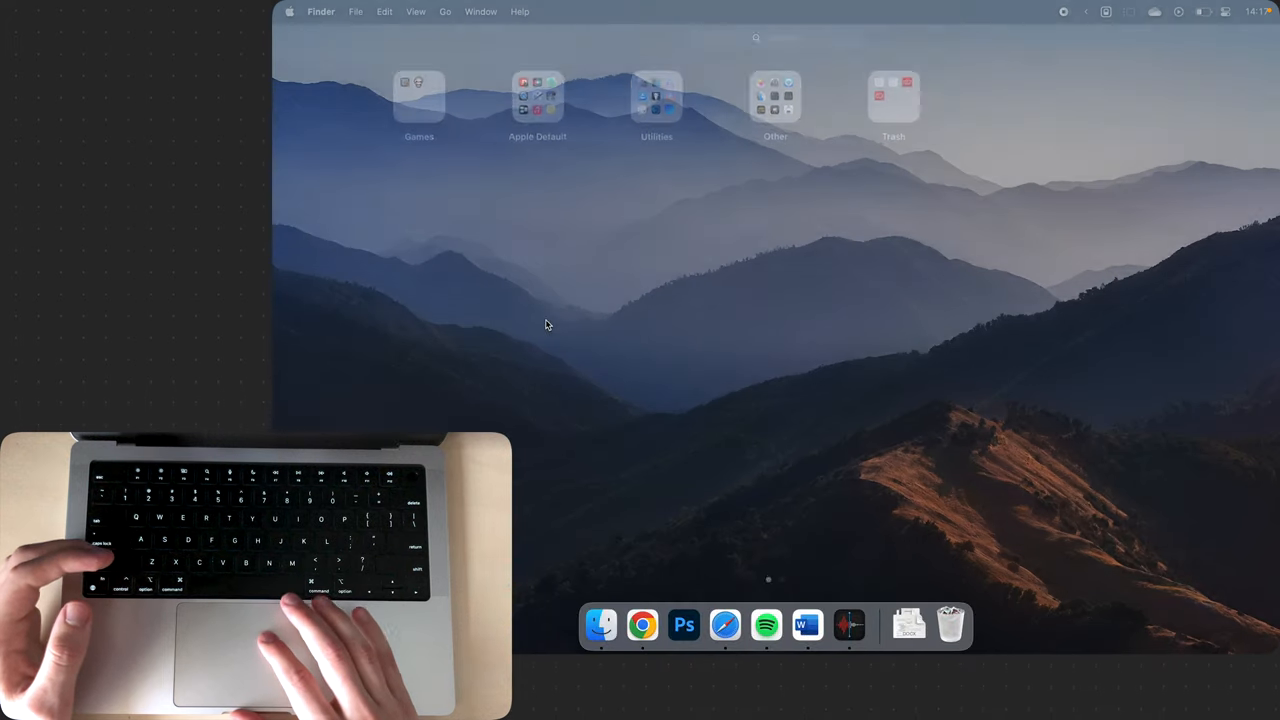
mouse_move(724, 624)
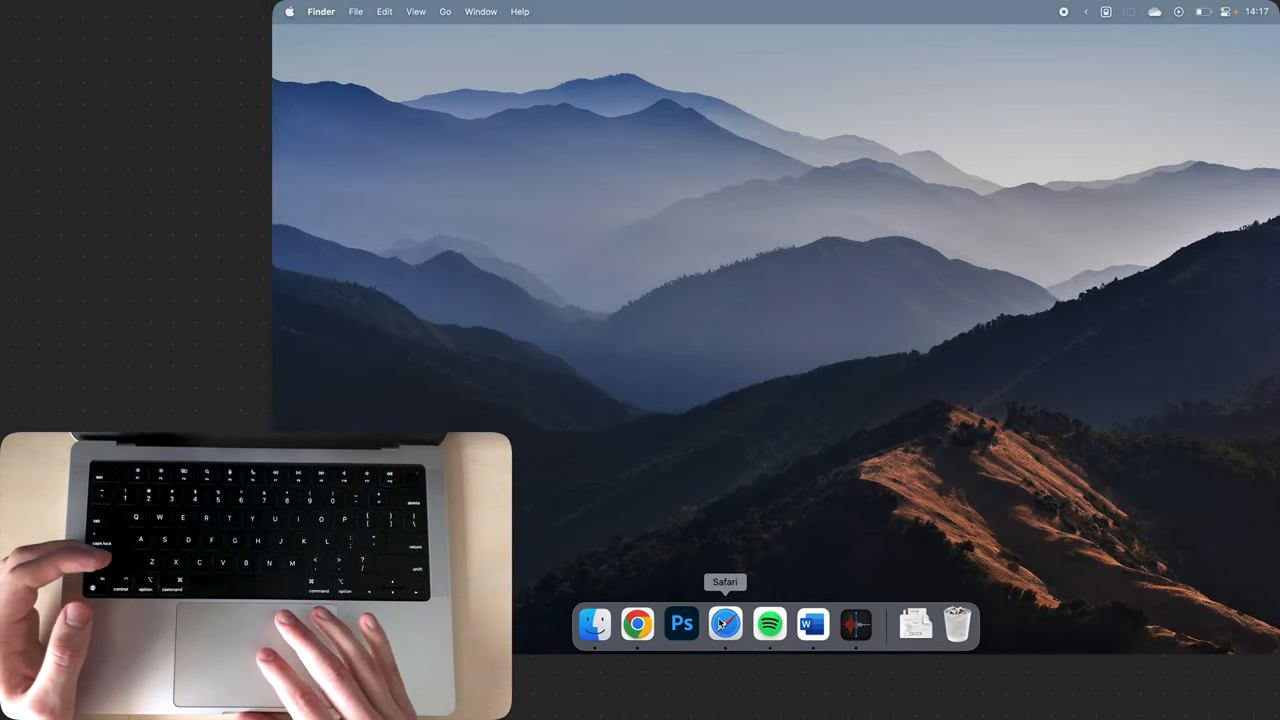
- Create an untitled desktop folder with Cmd+Shift+N, park it on Yoink's shelf, then start a new Safari window from the Dock
click(724, 624)
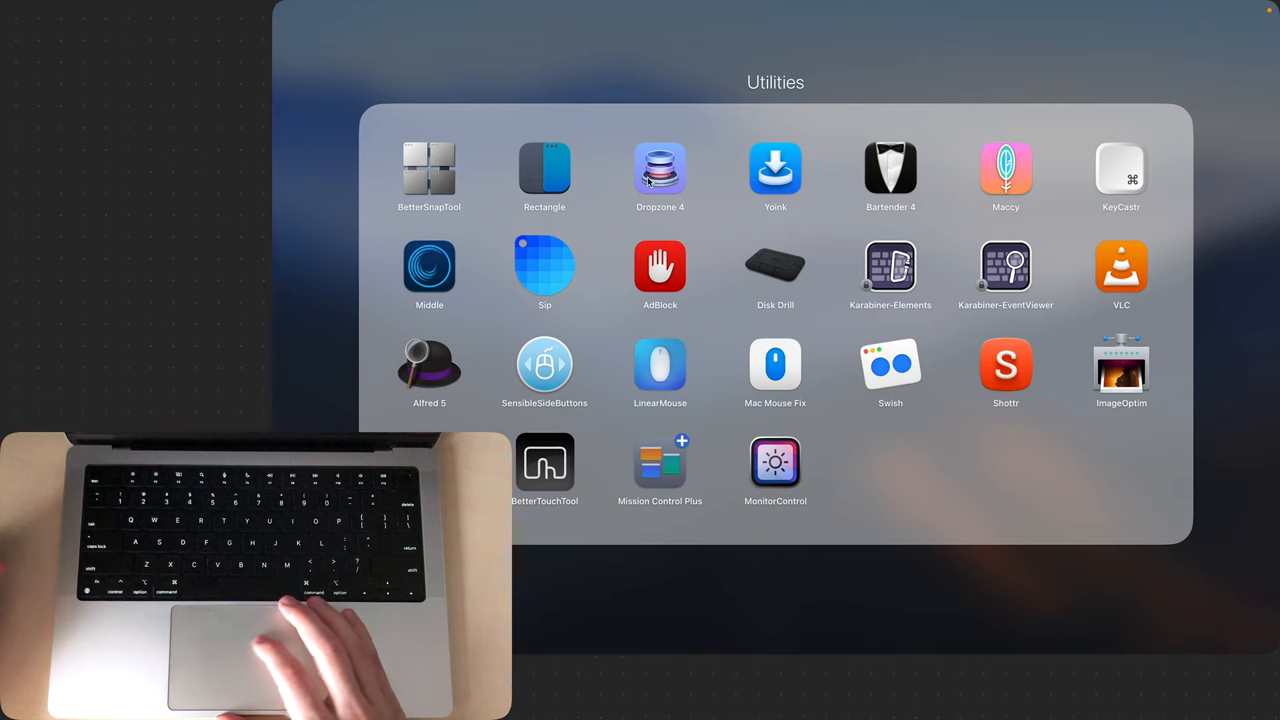
mouse_move(358, 144)
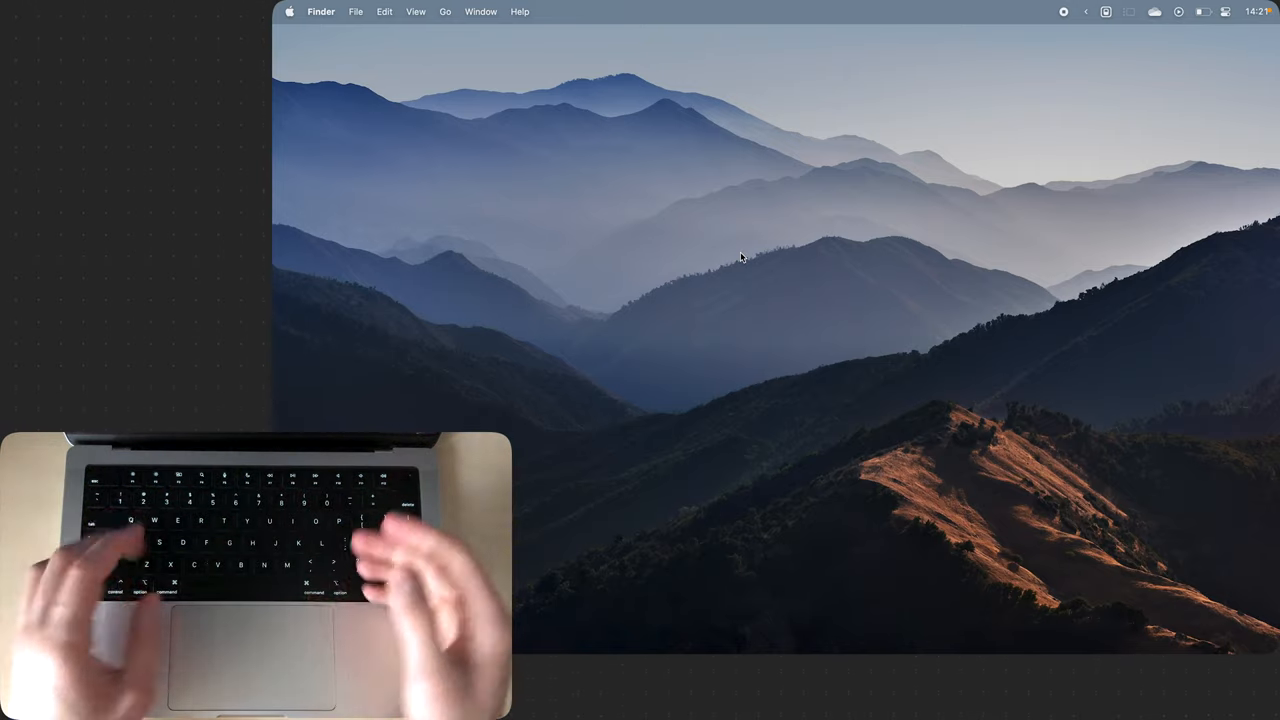
key(cmd+shift+n)
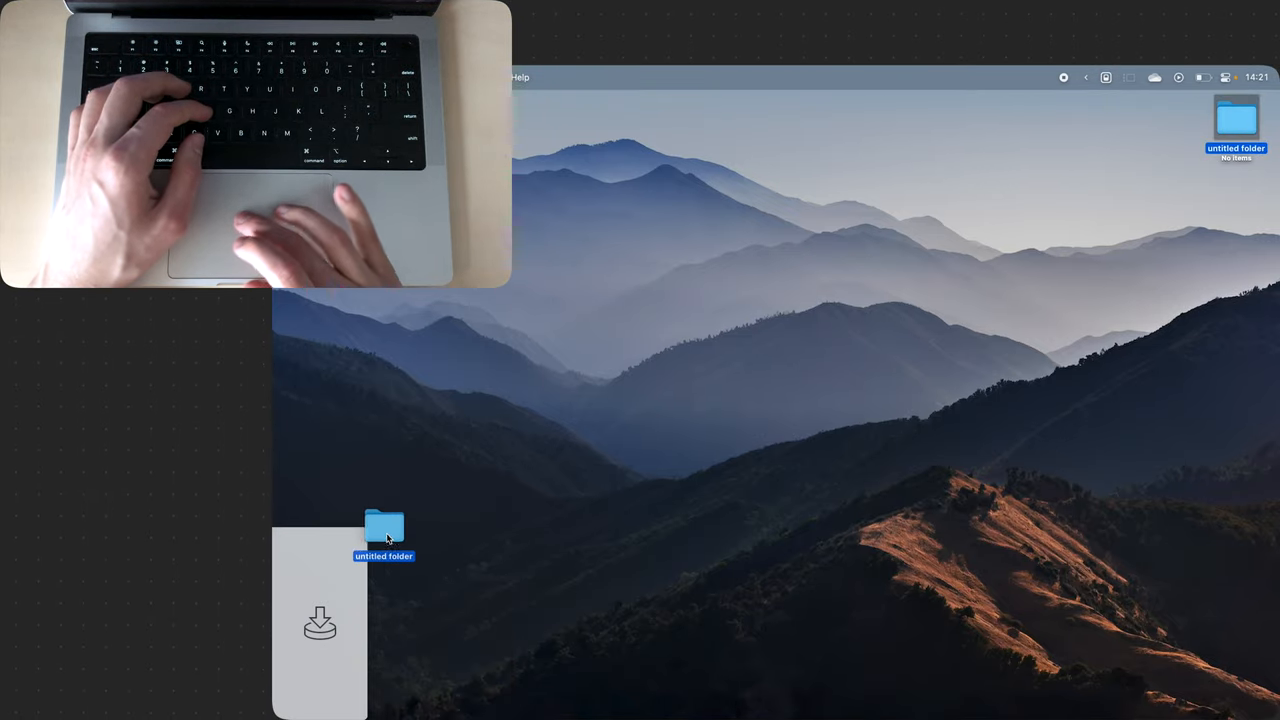
drag(384, 530, 330, 560)
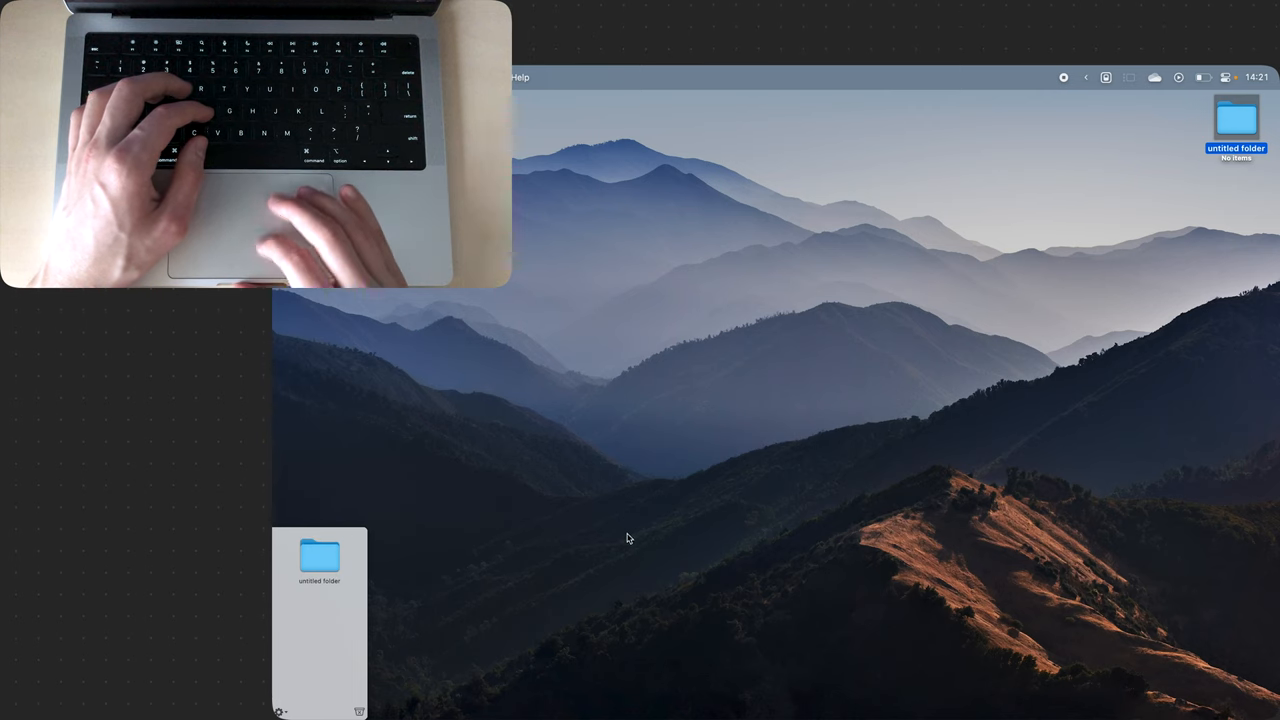
right_click(724, 688)
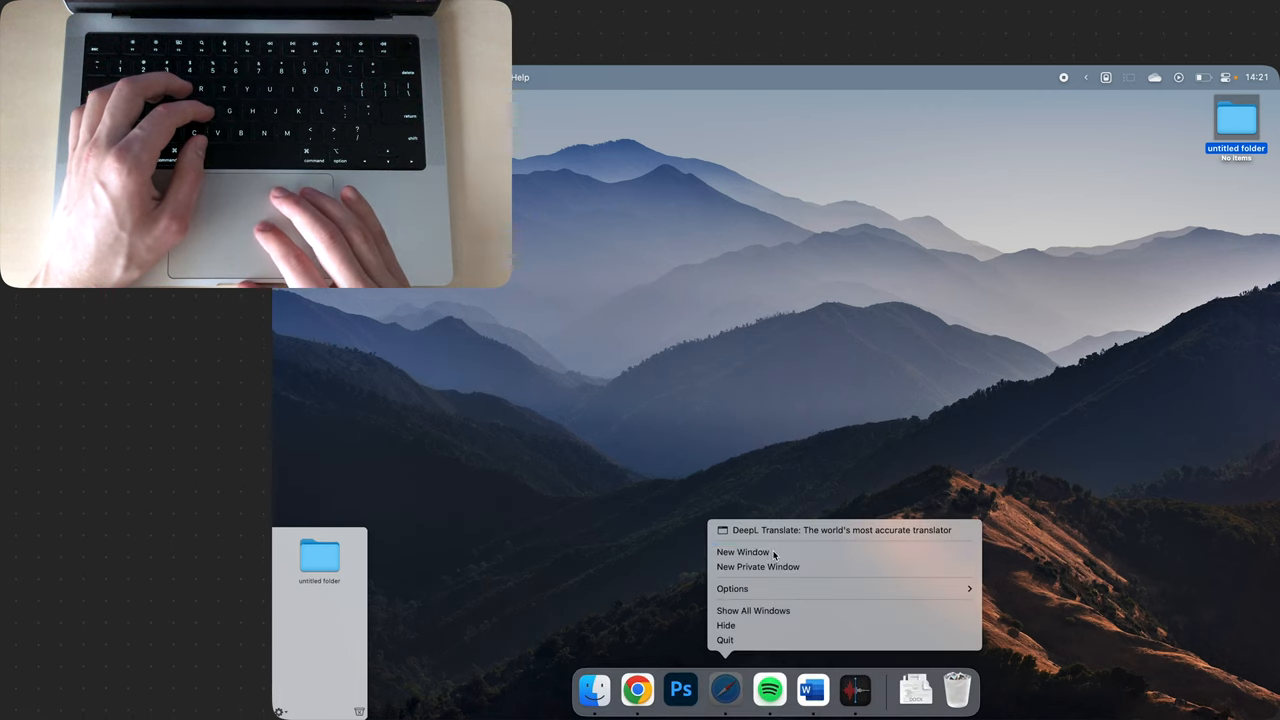
click(742, 552)
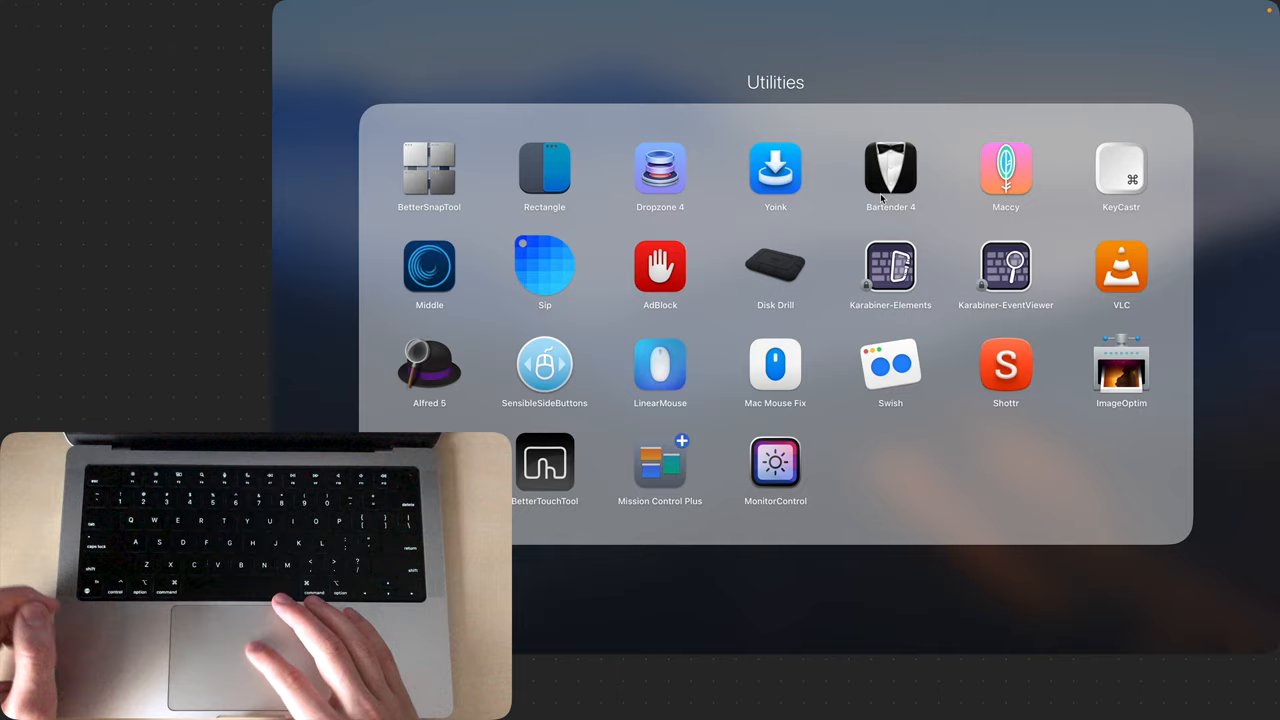
key(escape)
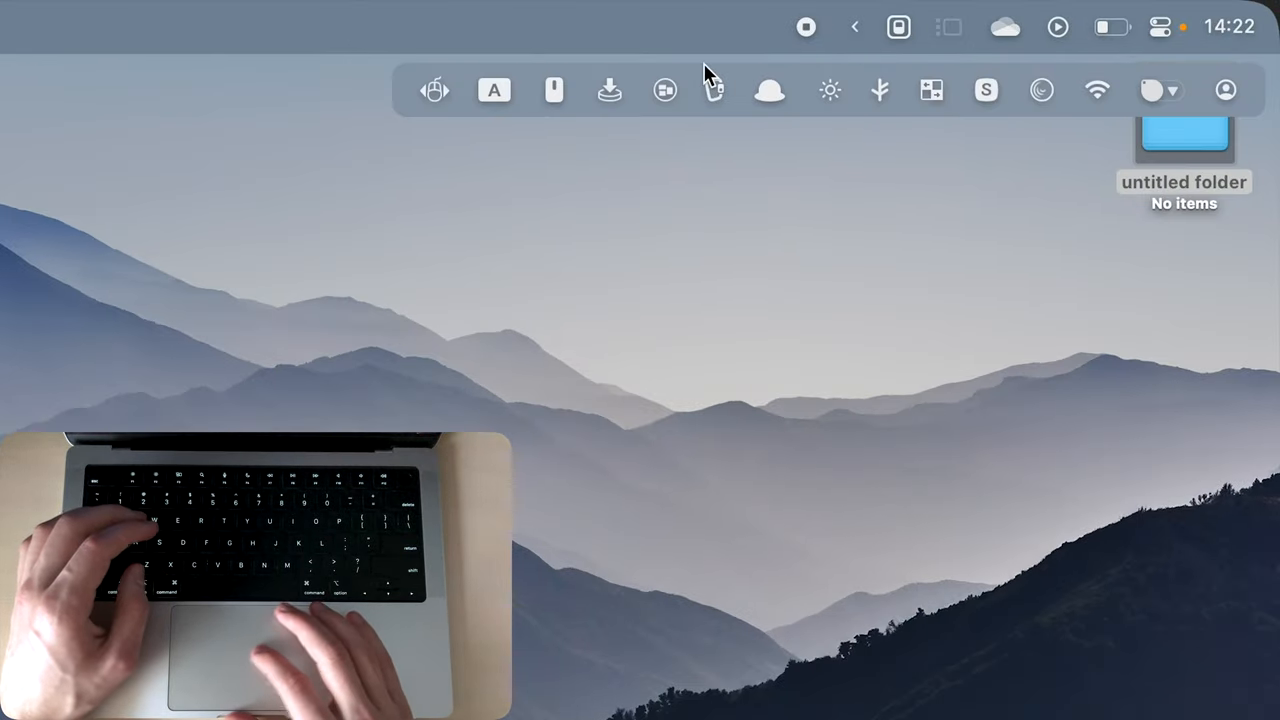
mouse_move(984, 90)
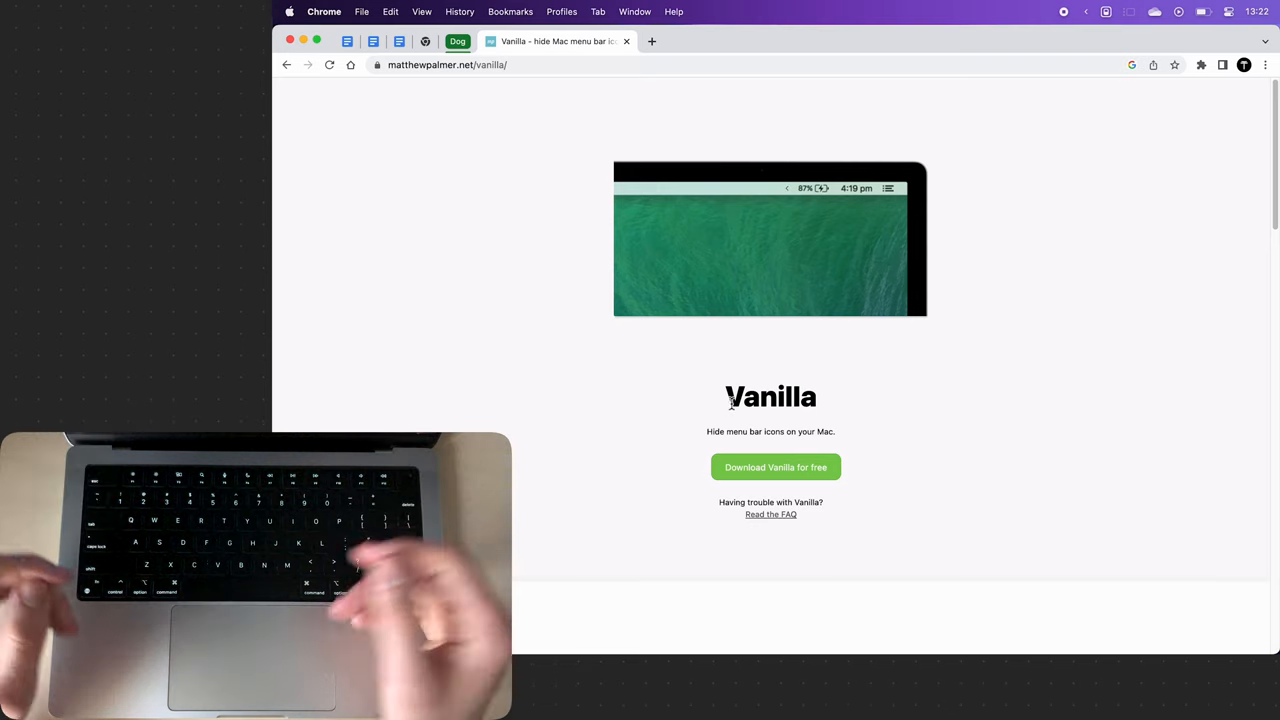
double_click(770, 396)
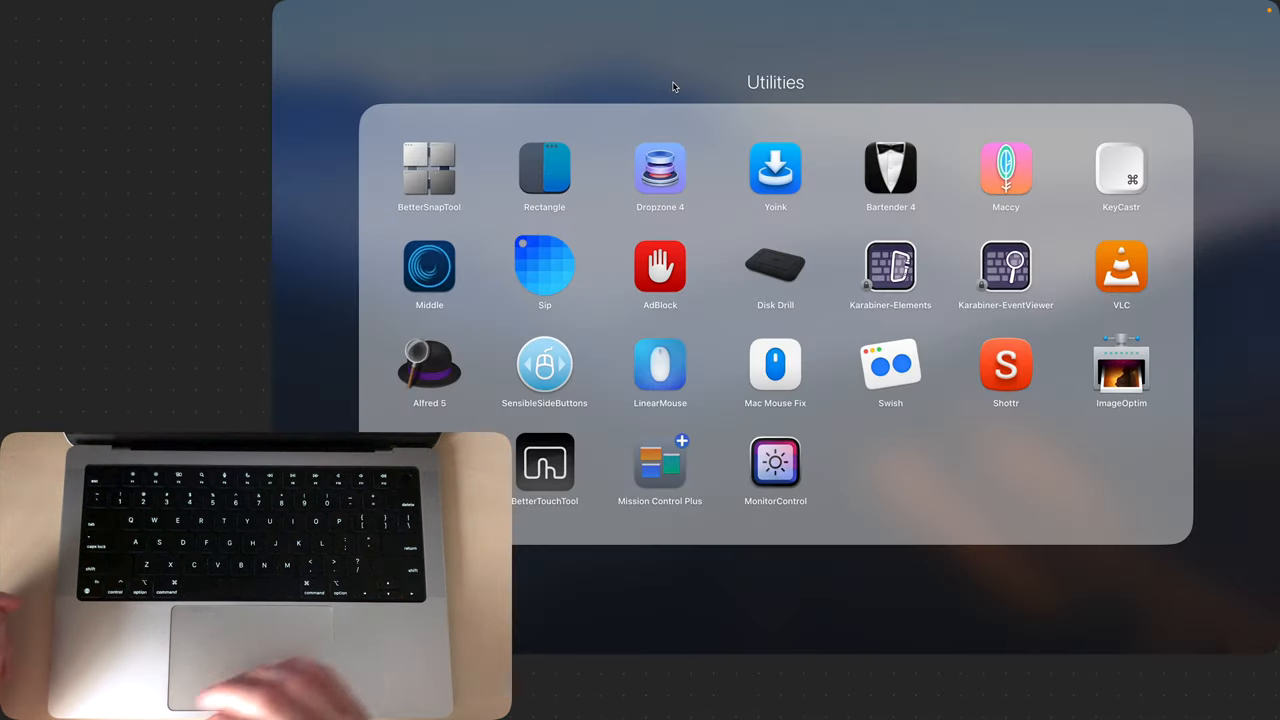
mouse_move(984, 170)
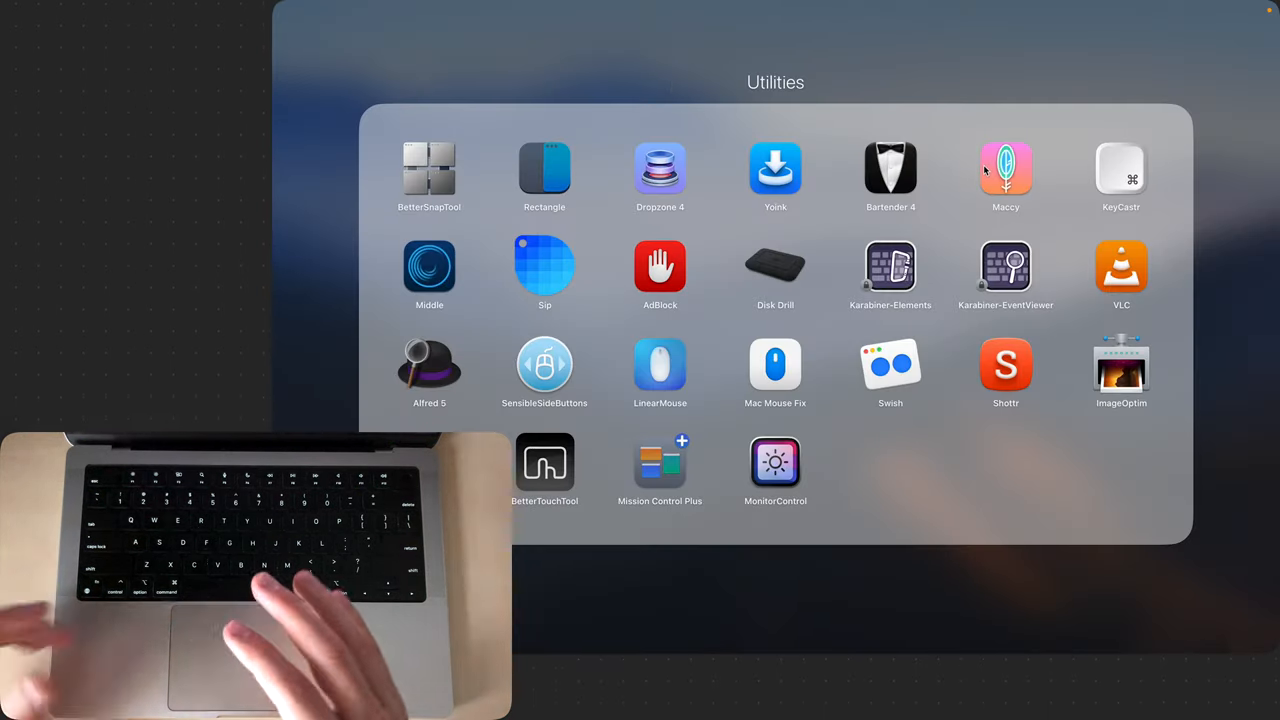
mouse_move(856, 96)
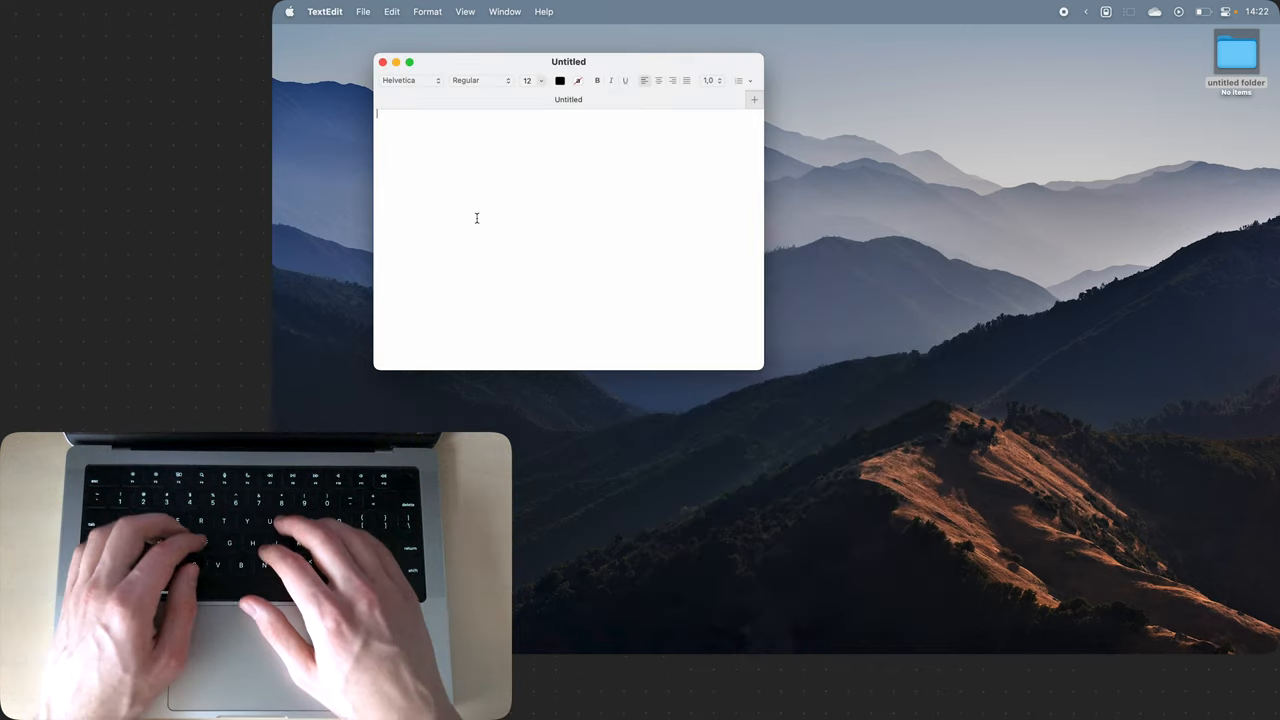
- Type and copy 'facebook', then paste it back from Maccy's clipboard history list
text(facebo)
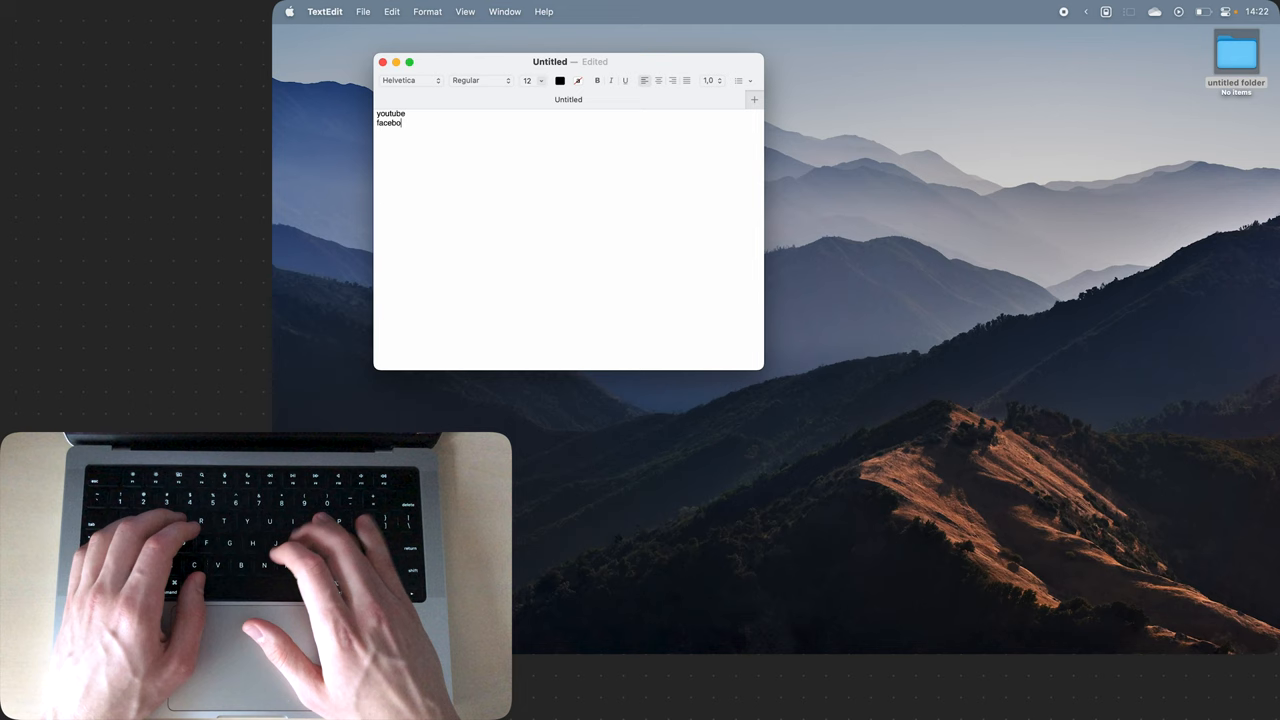
double_click(390, 112)
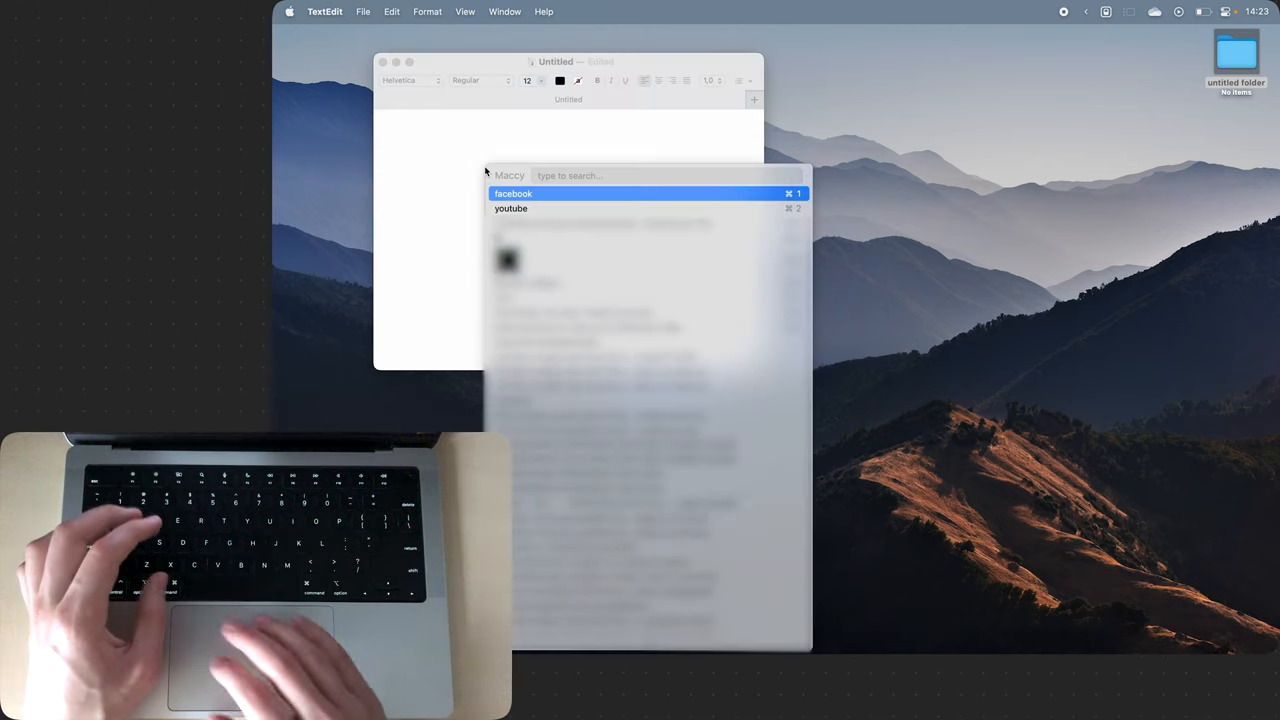
click(512, 208)
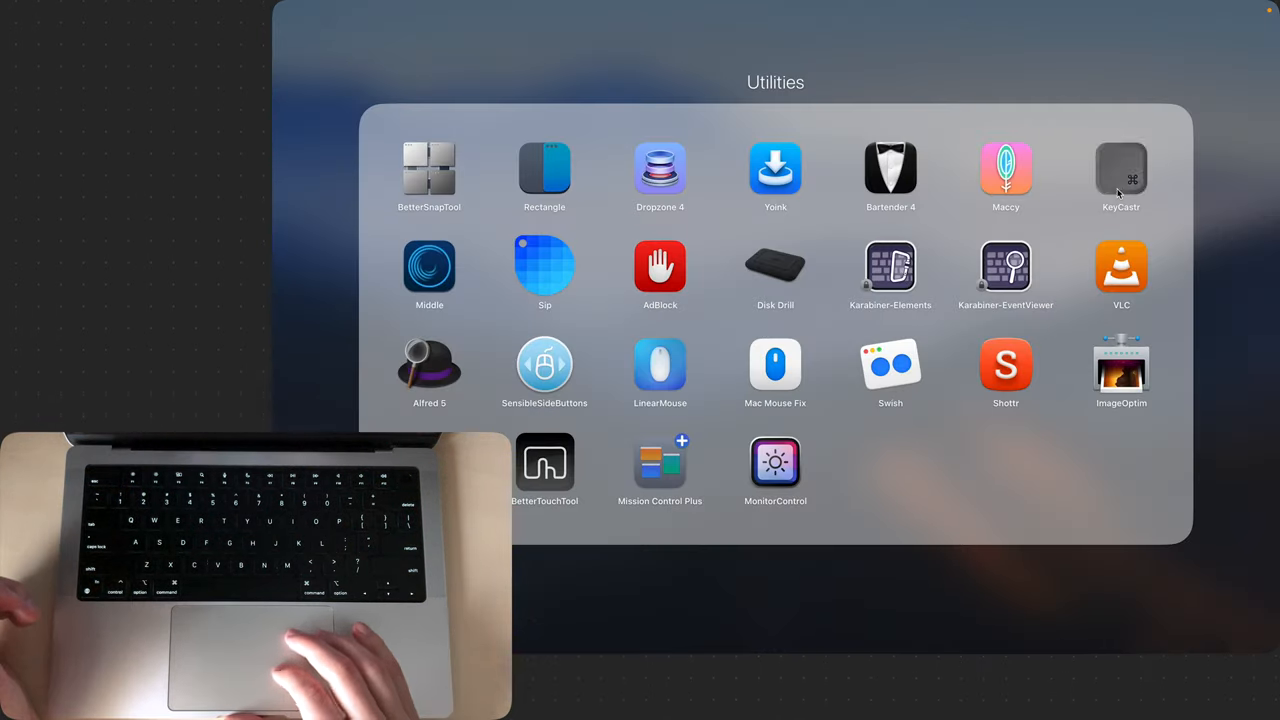
- Launch KeyCastr and press Cmd+W and Cmd+T so the shortcuts display on screen
click(1120, 170)
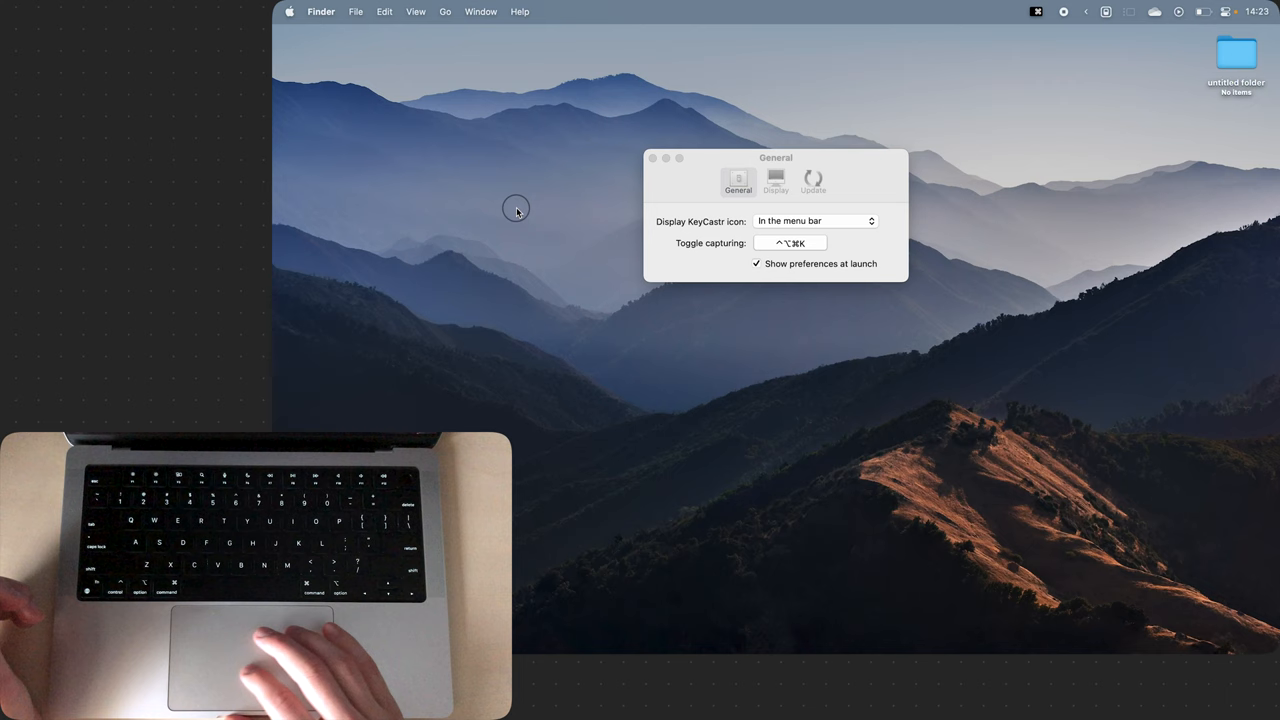
mouse_move(538, 210)
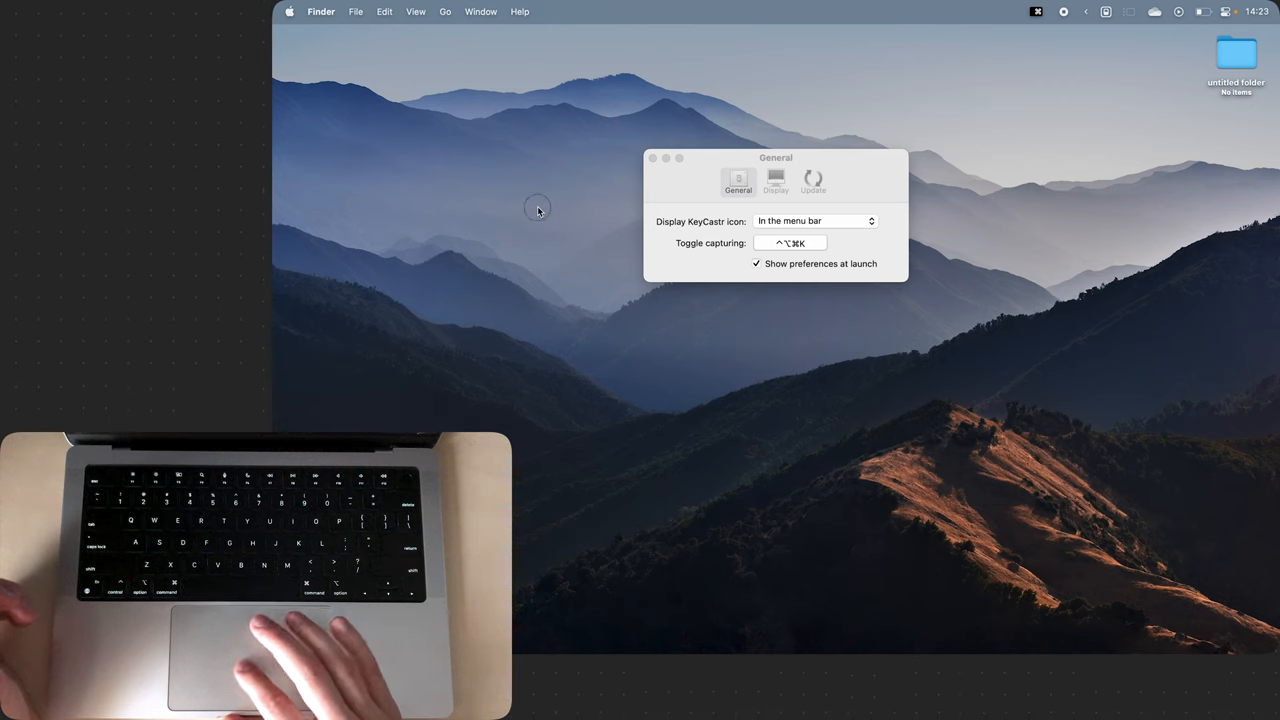
mouse_move(544, 226)
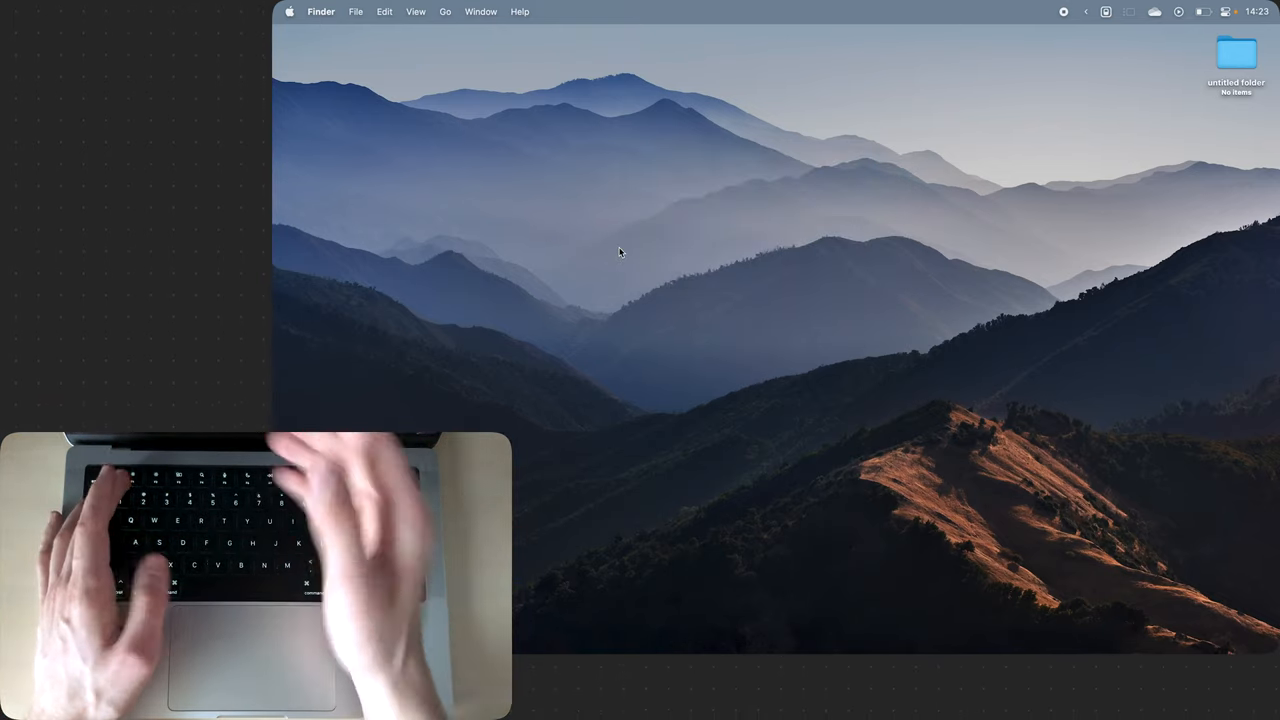
key(cmd+w)
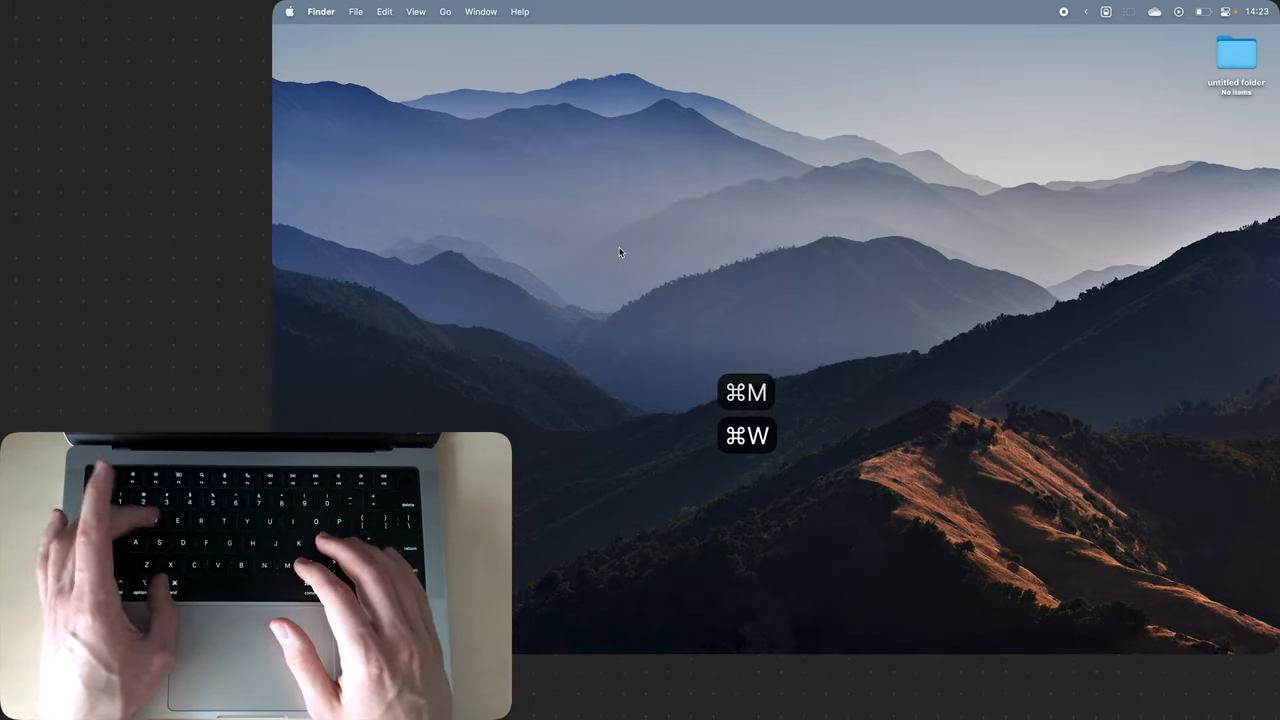
key(cmd+t)
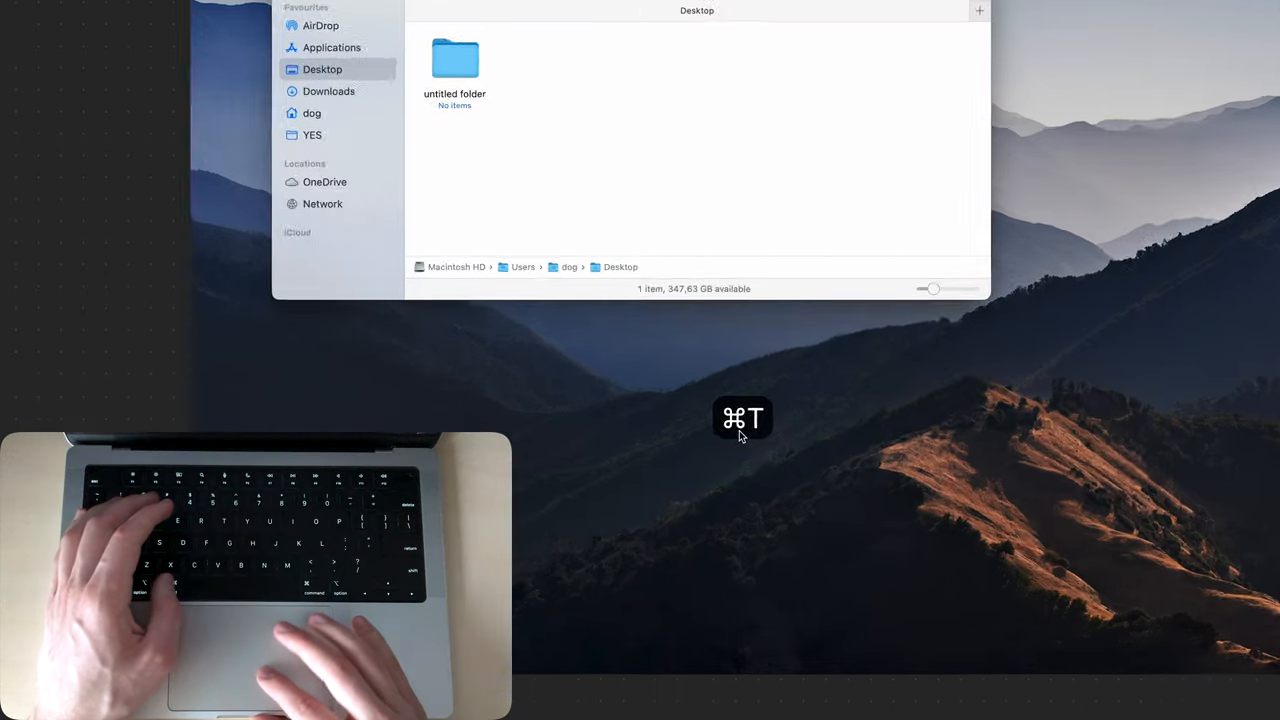
key(cmd+t)
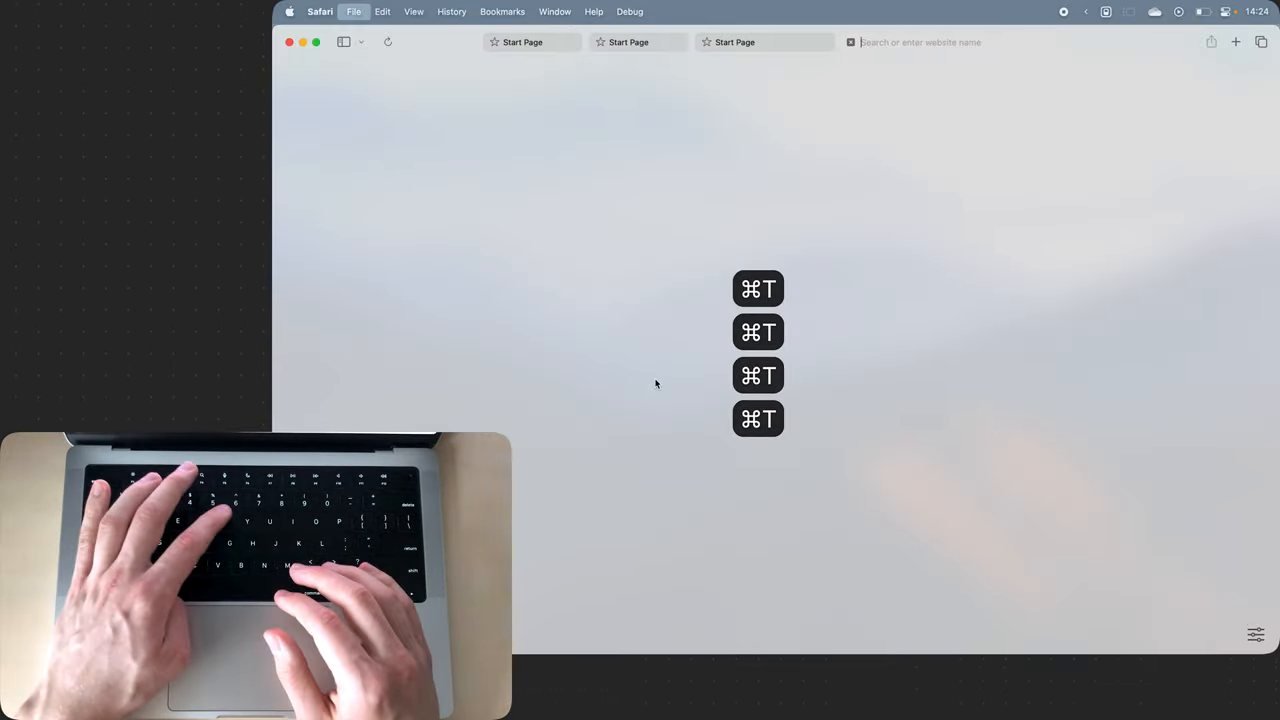
- Open another Safari tab and load youtube.com in it
key(cmd+t)
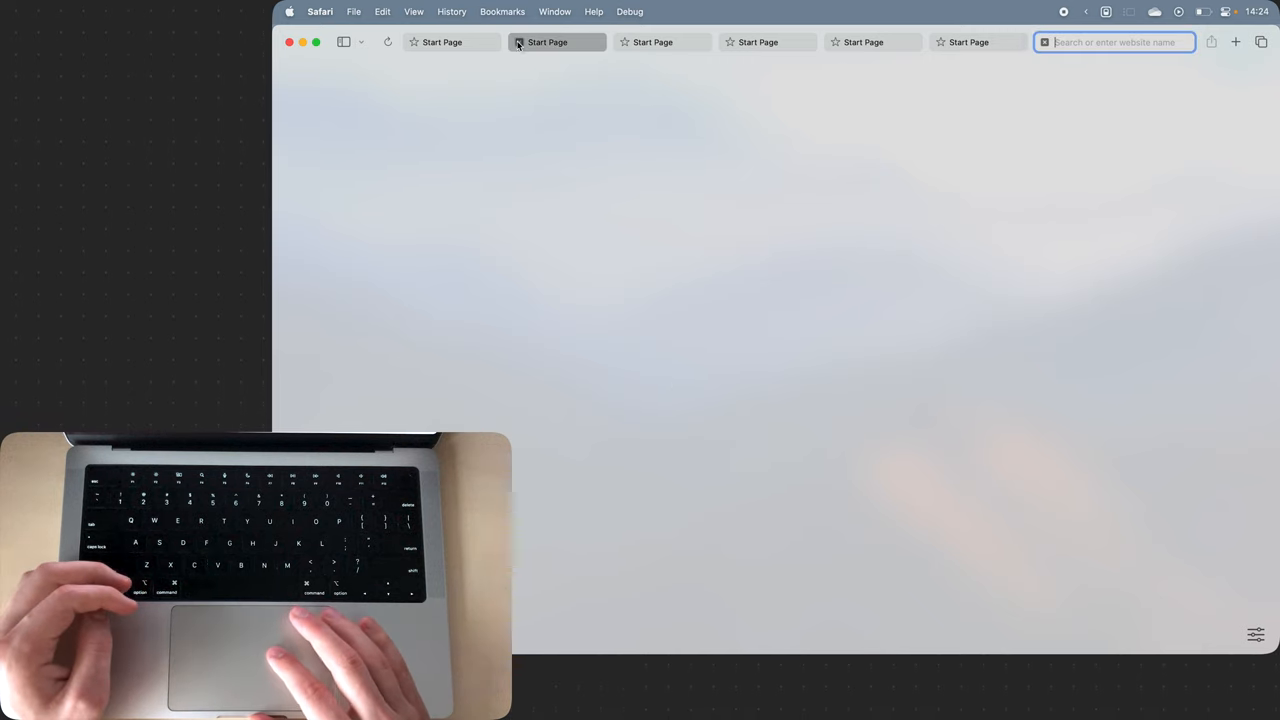
mouse_move(560, 42)
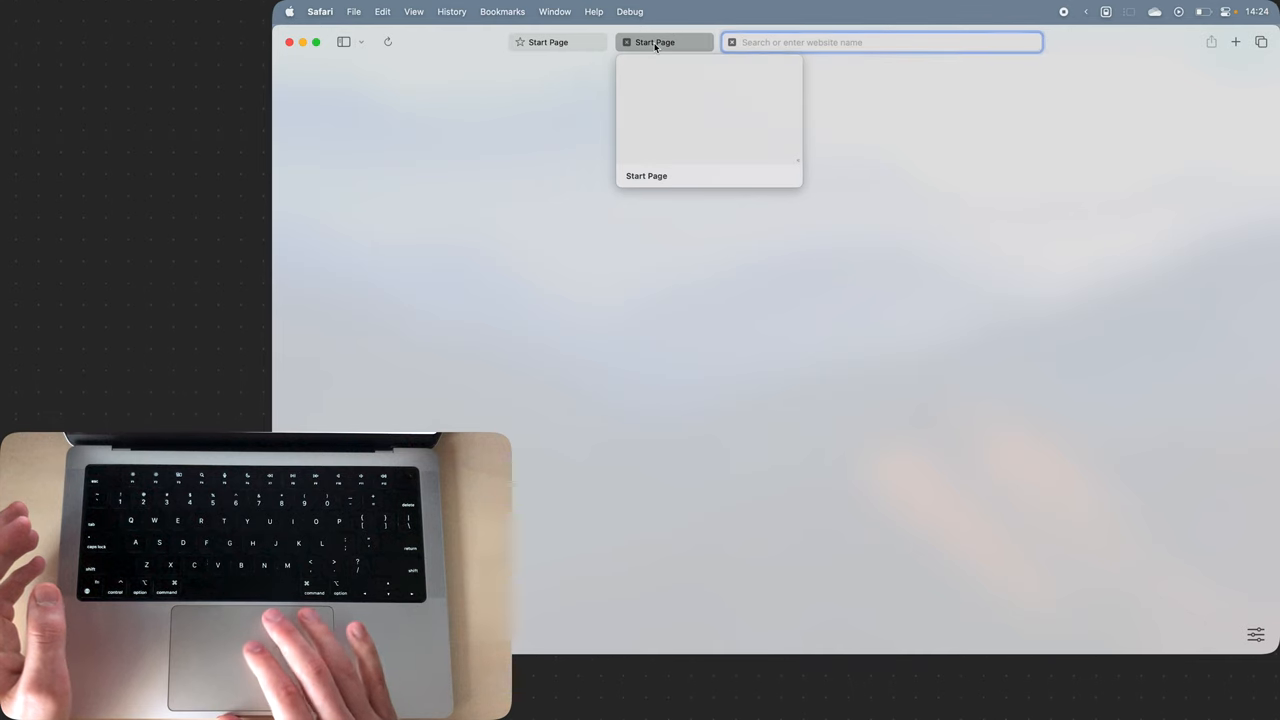
text(youtube.com)
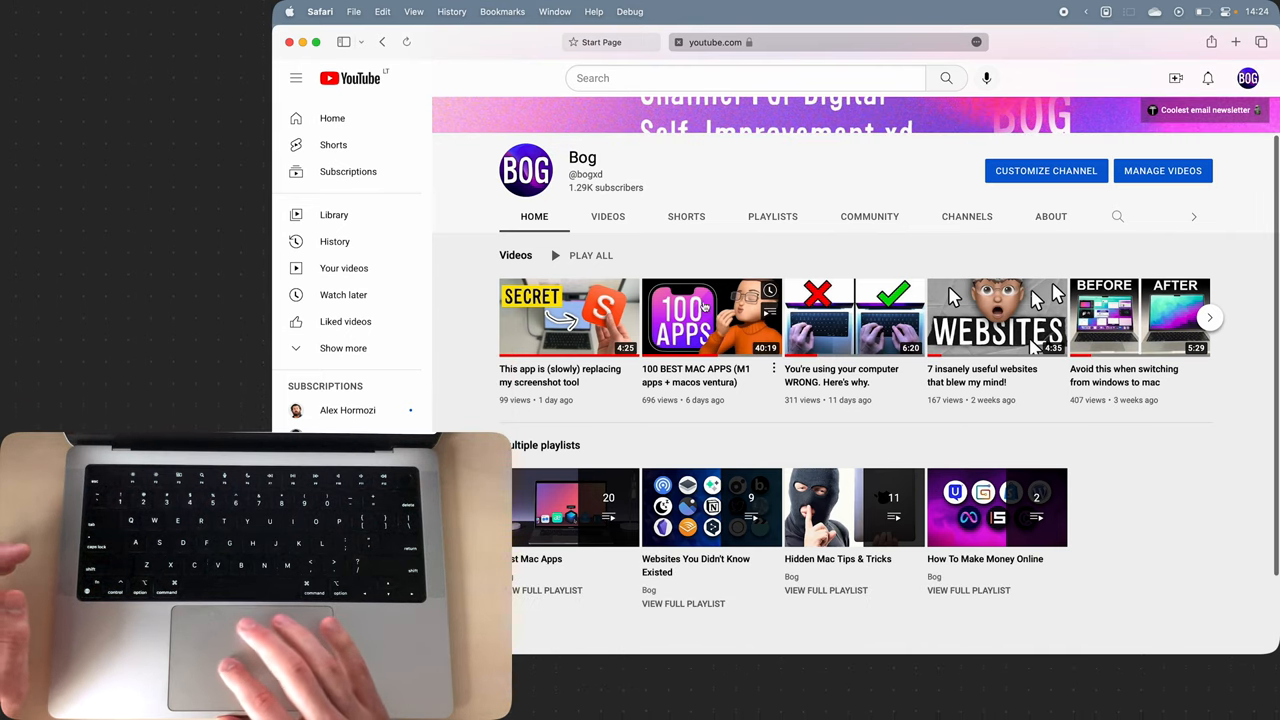
mouse_move(730, 290)
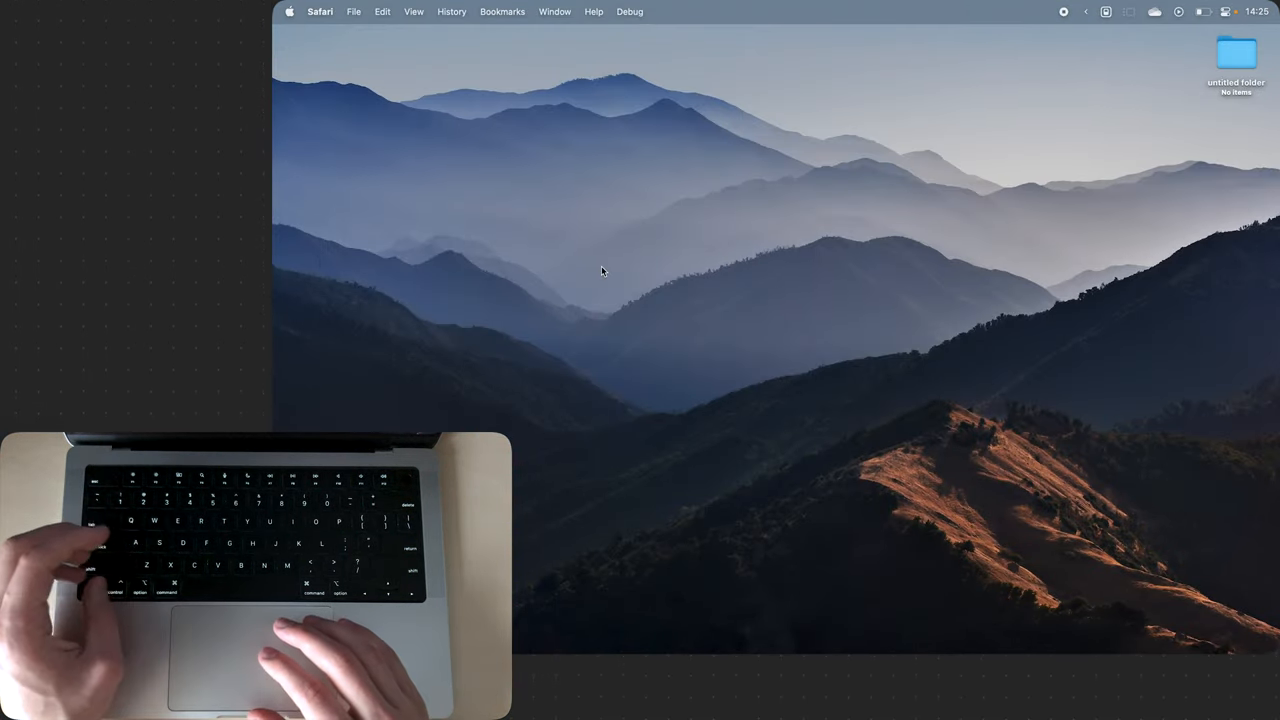
- Demonstrate Sip's Ctrl+Shift+C shortcut, then show Launchpad's Utilities folder
key(ctrl+shift+c)
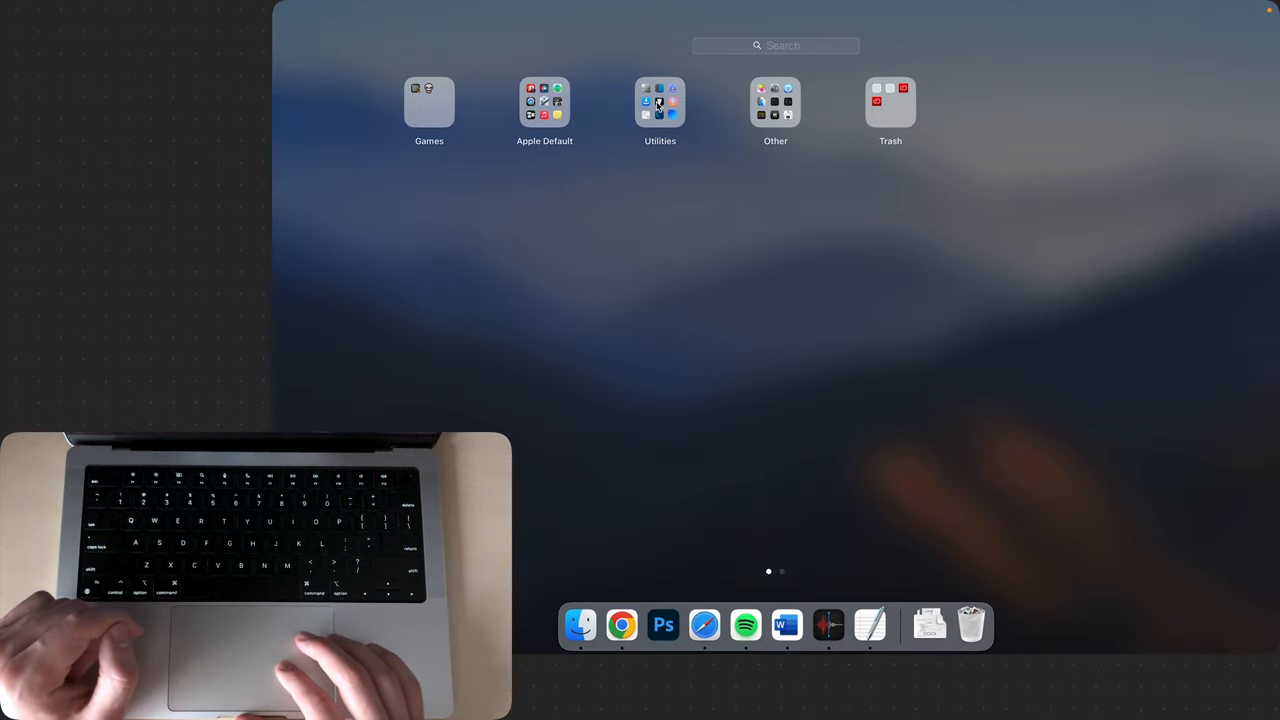
click(660, 100)
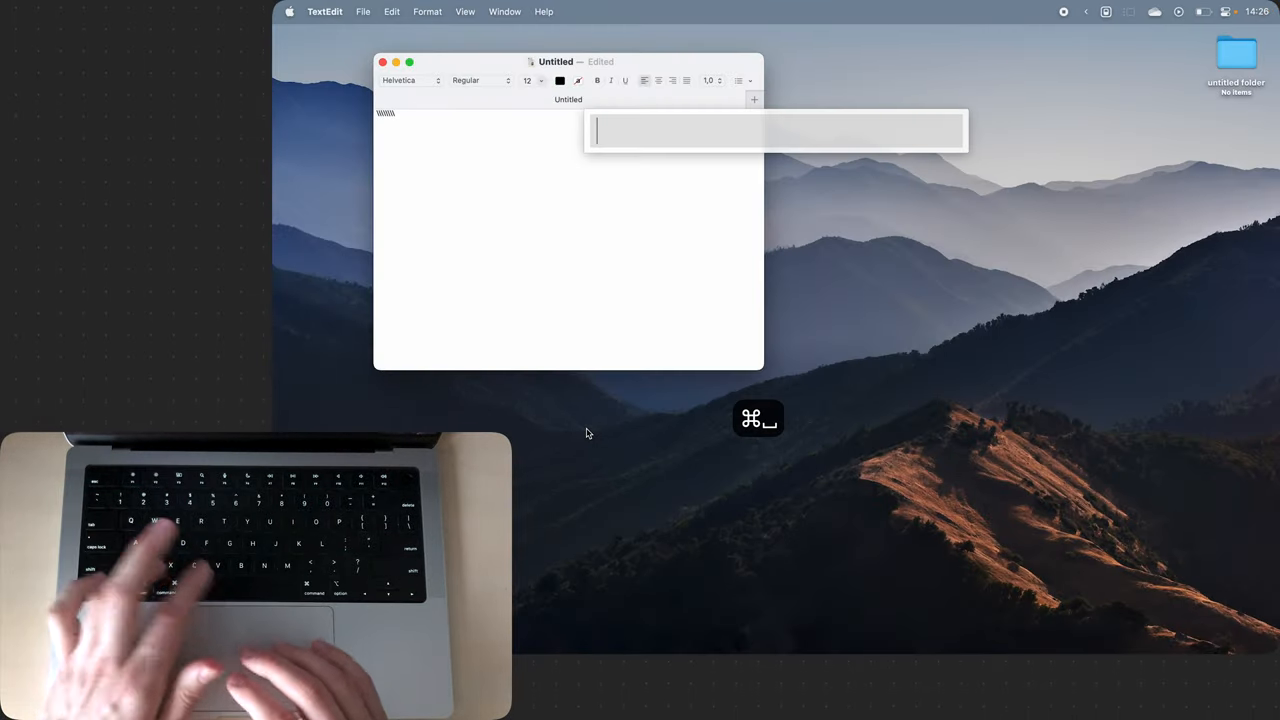
- Search Alfred for 'text' to find the TextEdit app
text(te)
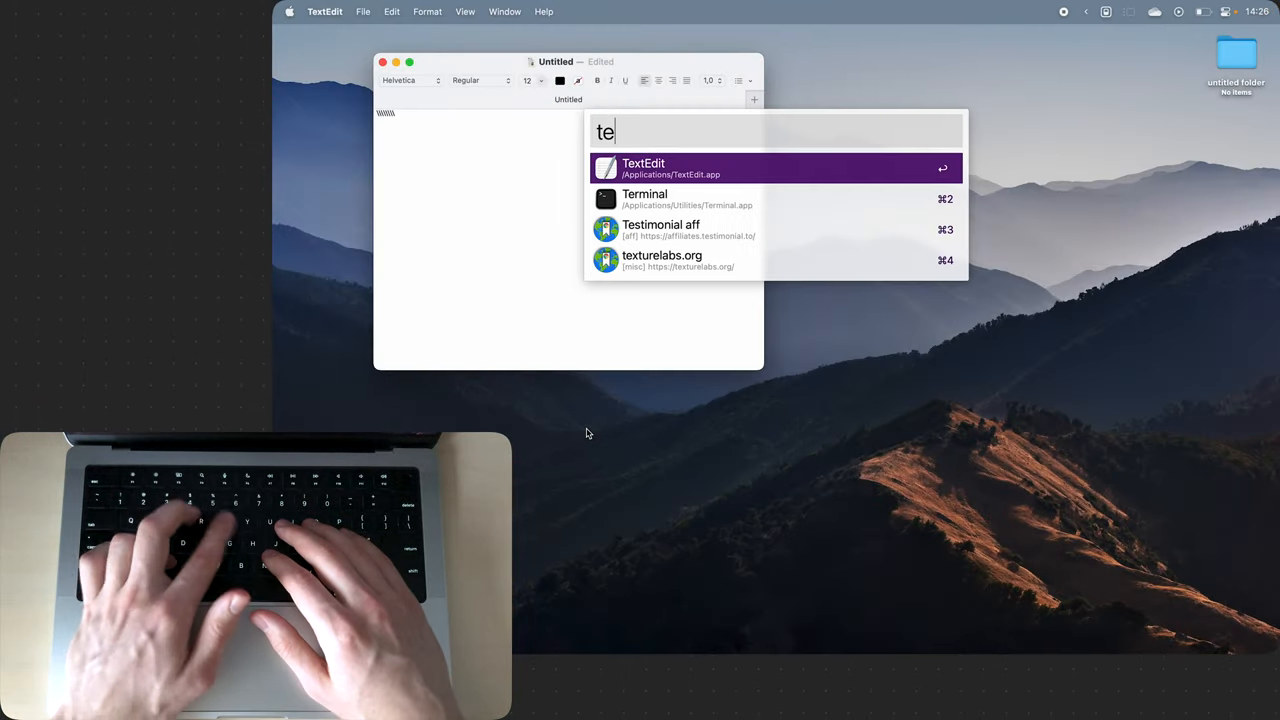
text(xt)
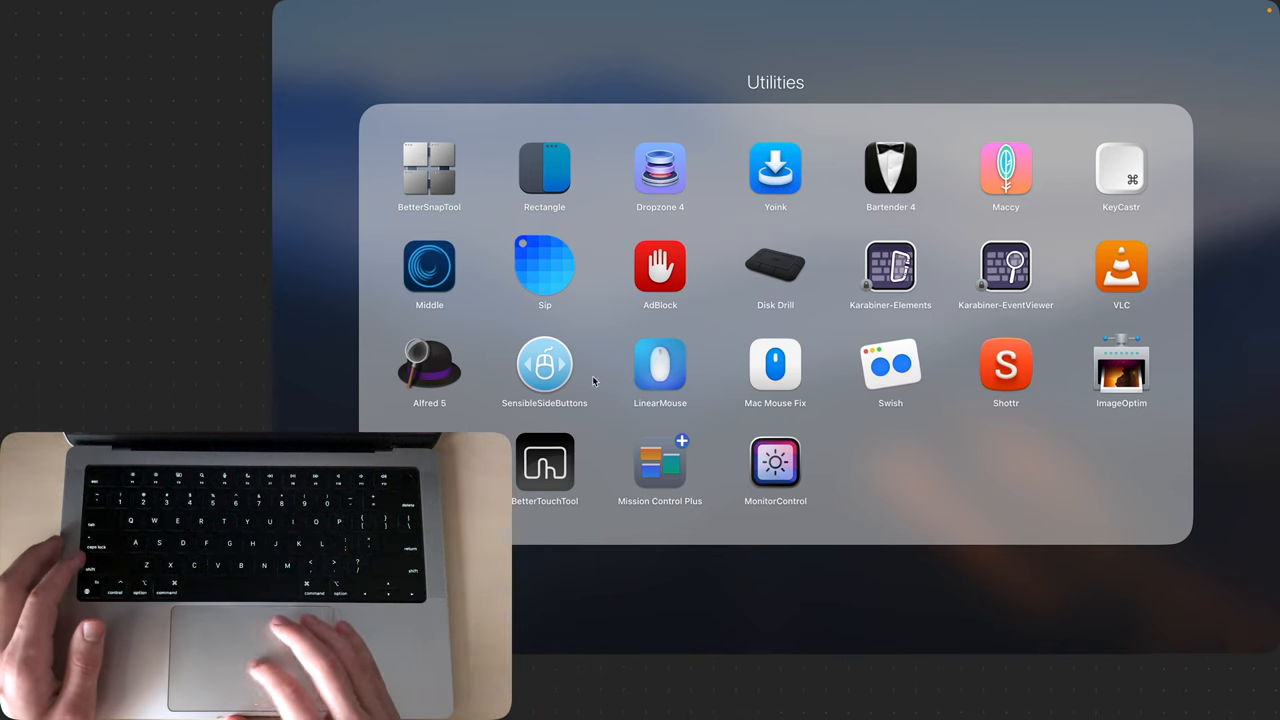
mouse_move(612, 384)
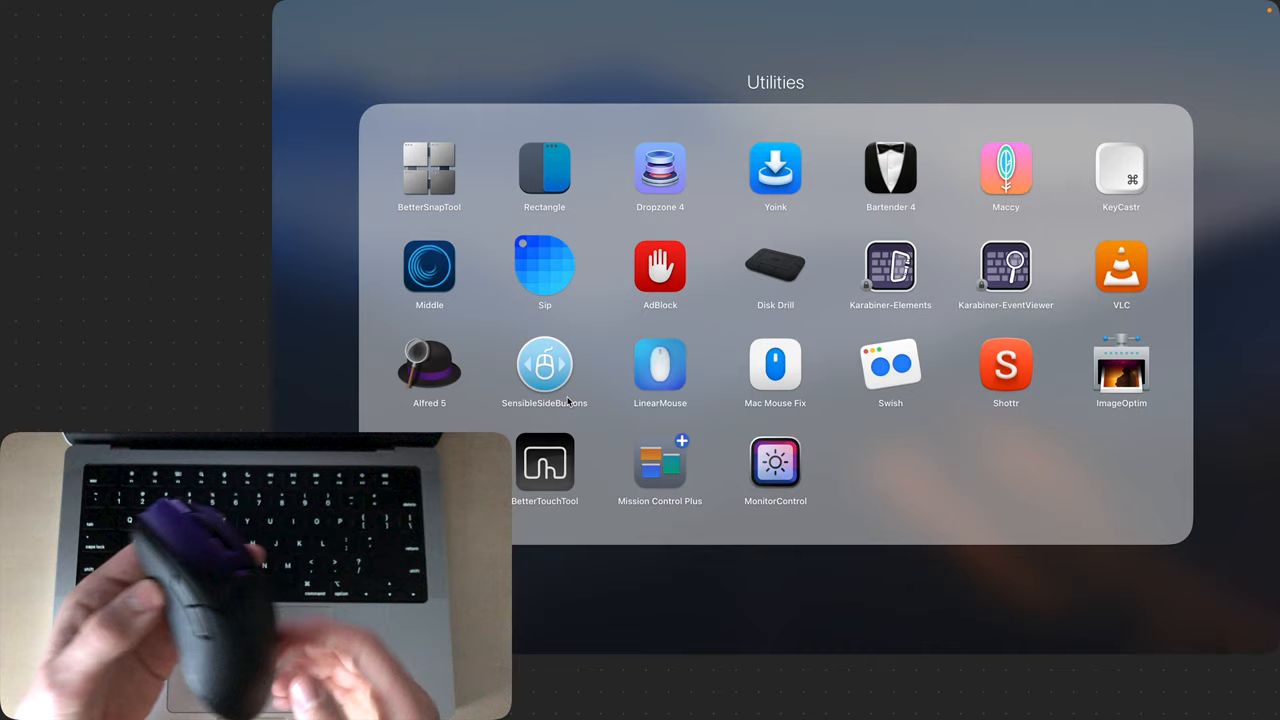
mouse_move(648, 378)
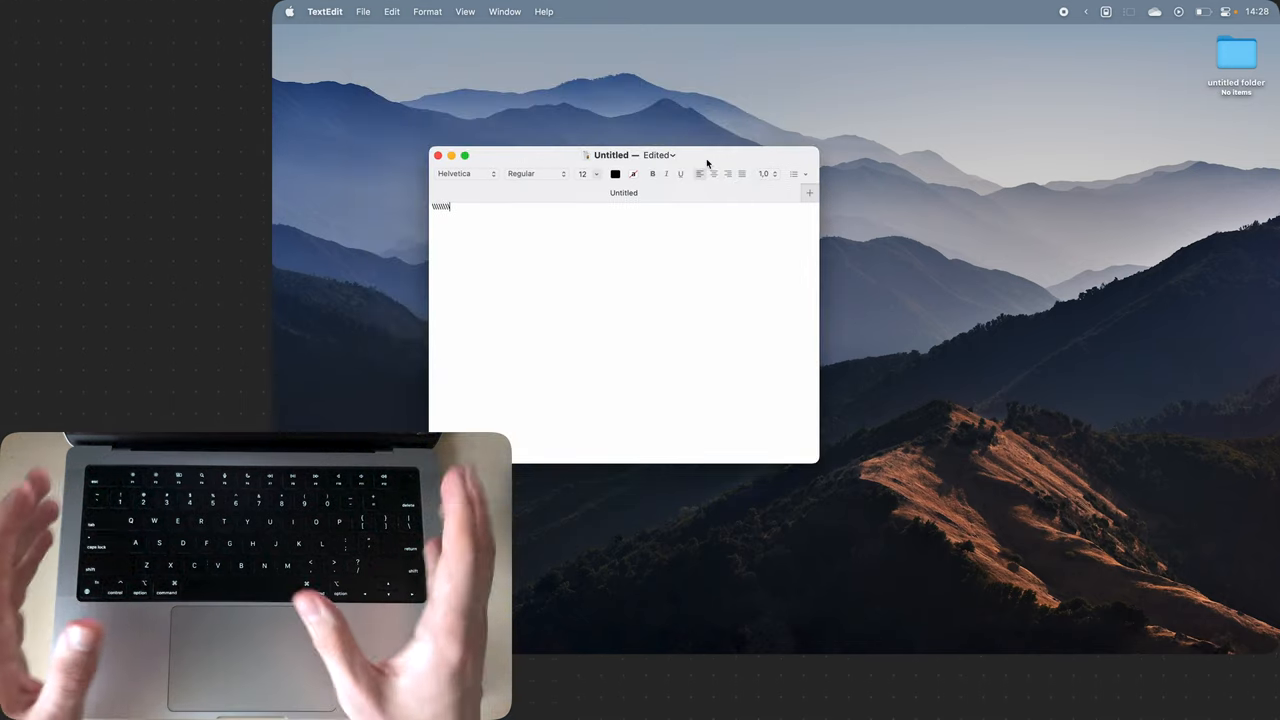
- Drag the untitled TextEdit window by its title bar further right and upward
drag(624, 156, 700, 160)
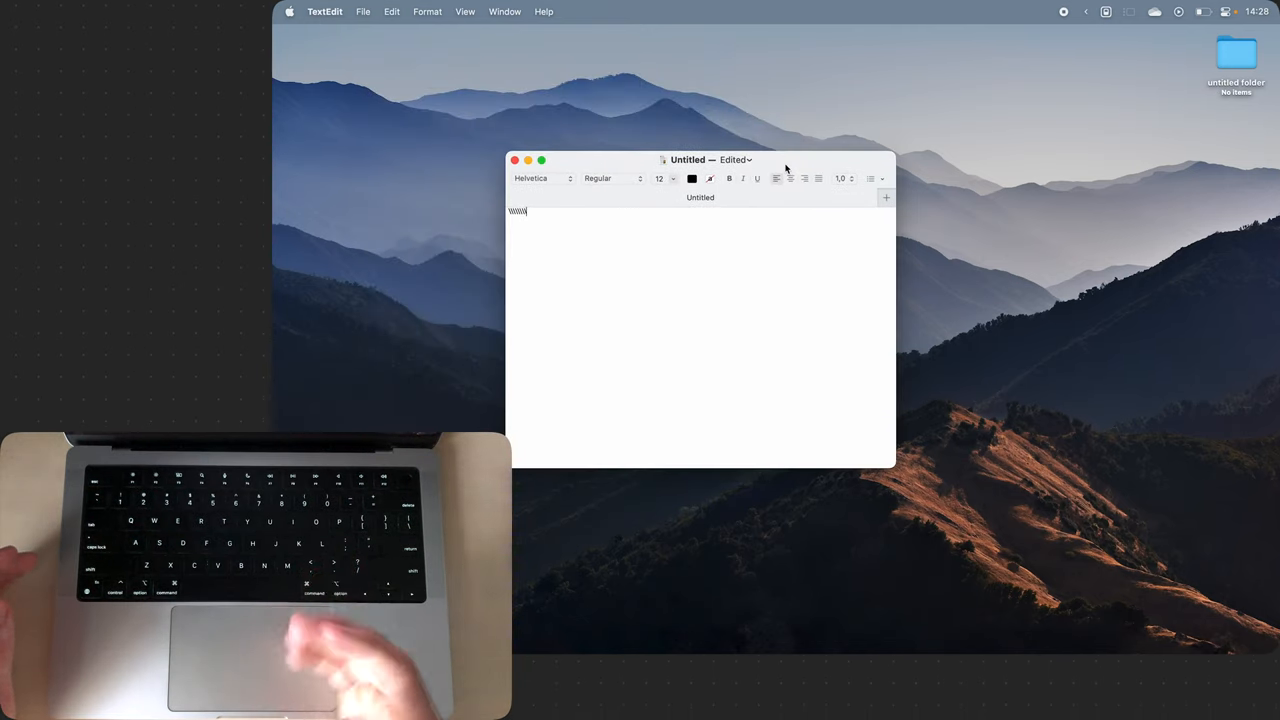
drag(688, 160, 748, 120)
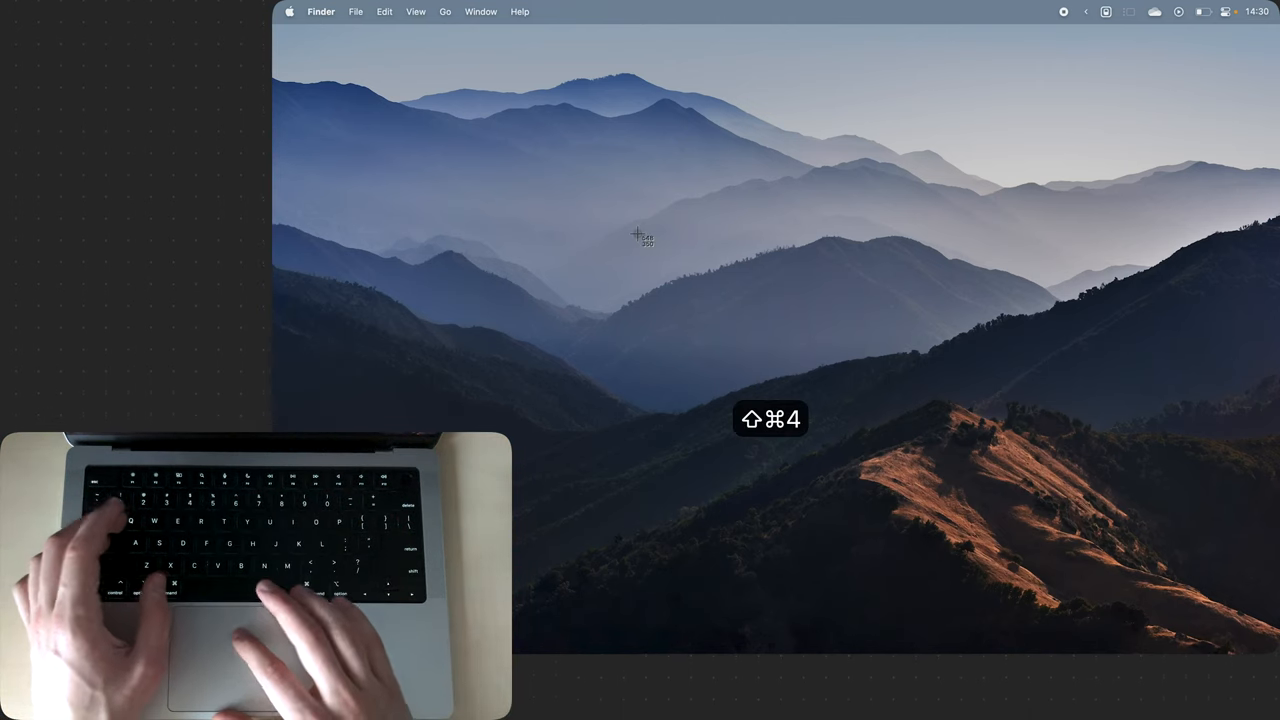
- Capture a screen area with Shottr and draw an arrow across the captured mountains
key(shift+cmd+4)
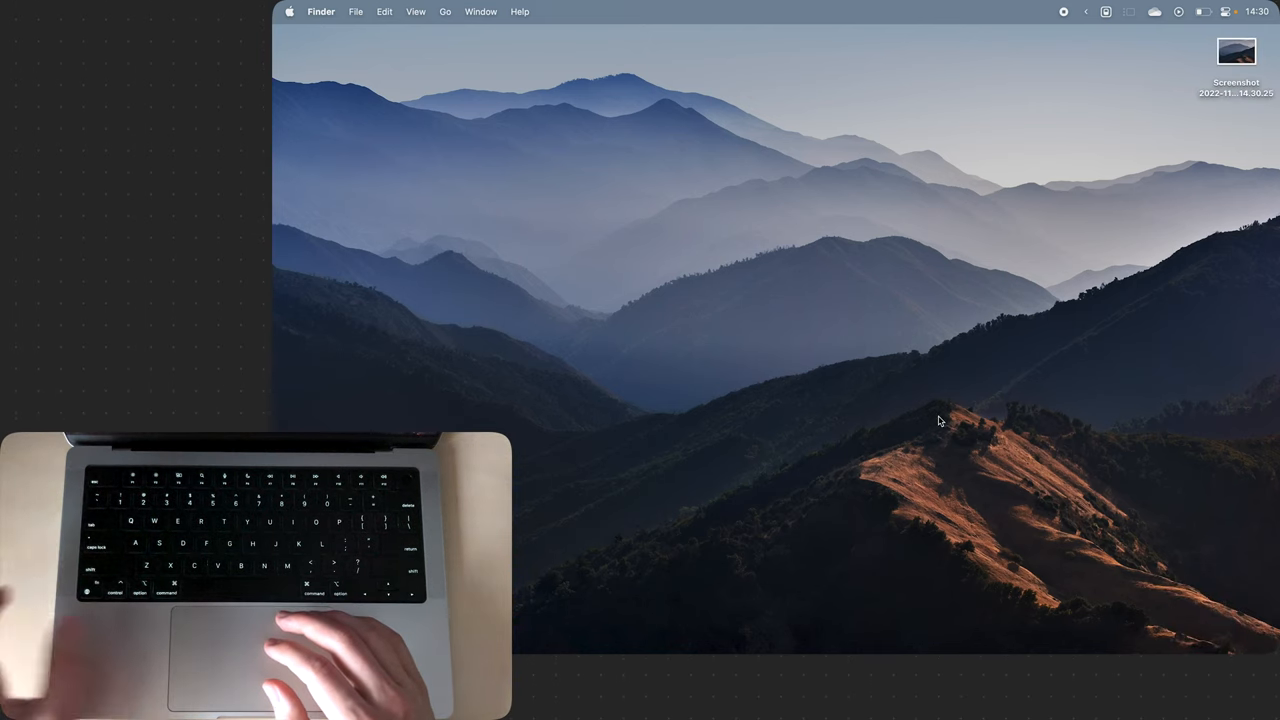
key(shift+cmd+2)
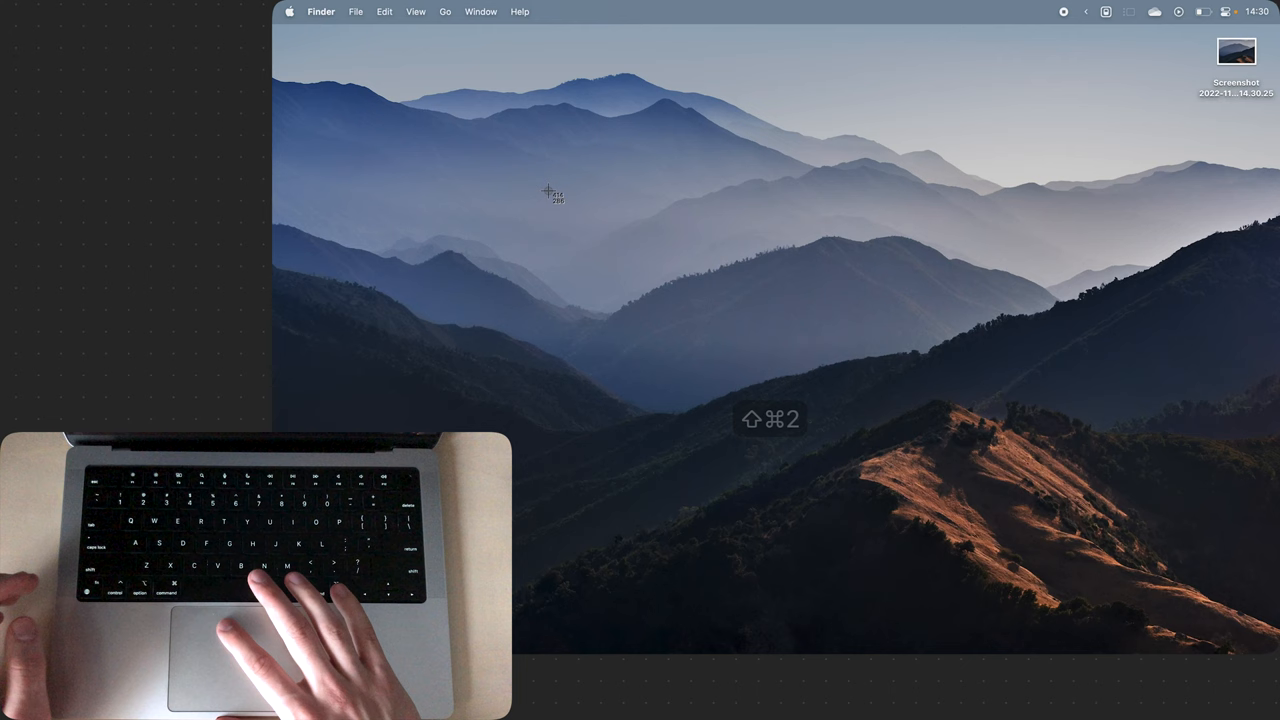
key(shift+cmd+2)
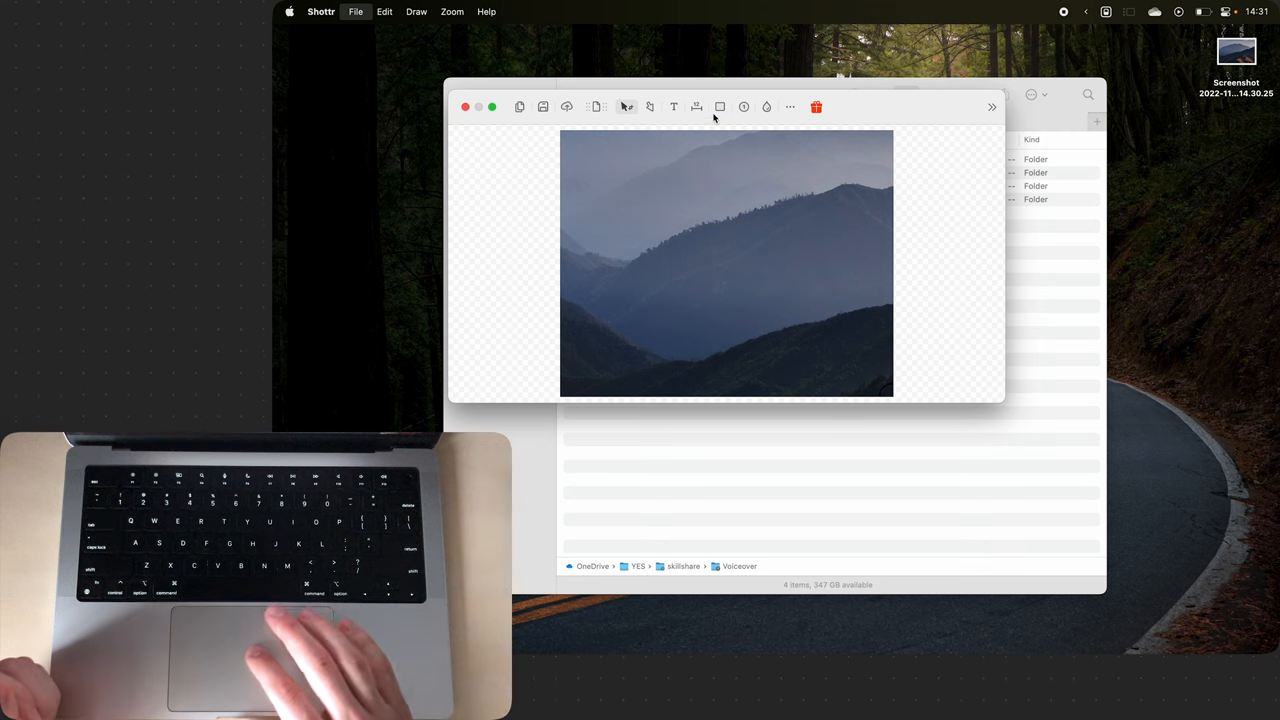
drag(620, 176, 764, 286)
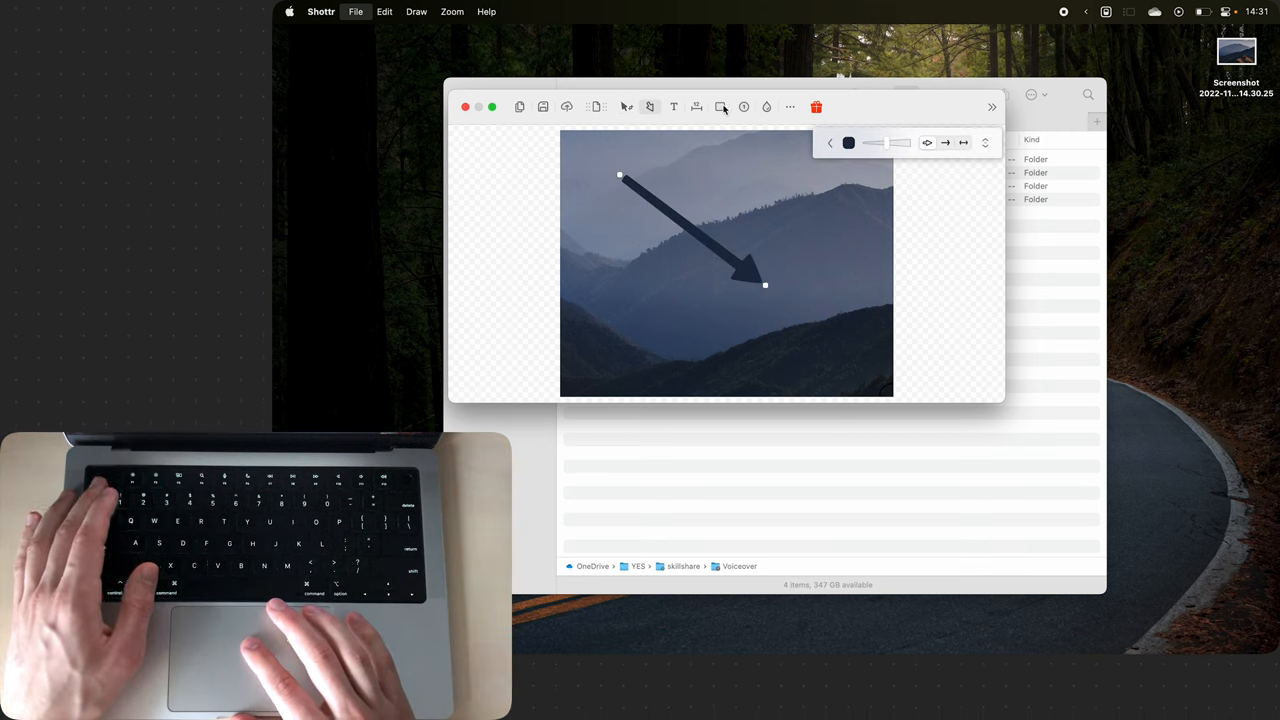
click(720, 108)
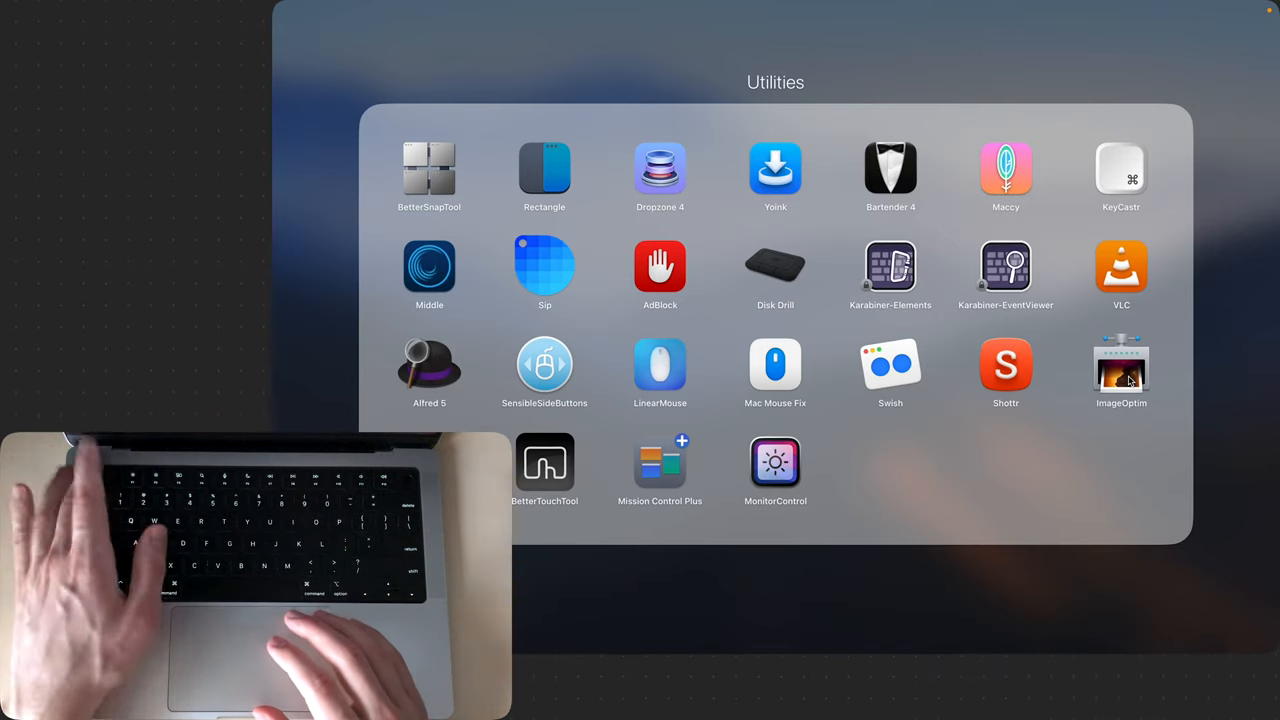
- Take a region screenshot with Shift+Cmd+4 and send it to ImageOptim for compression
key(shift+cmd+4)
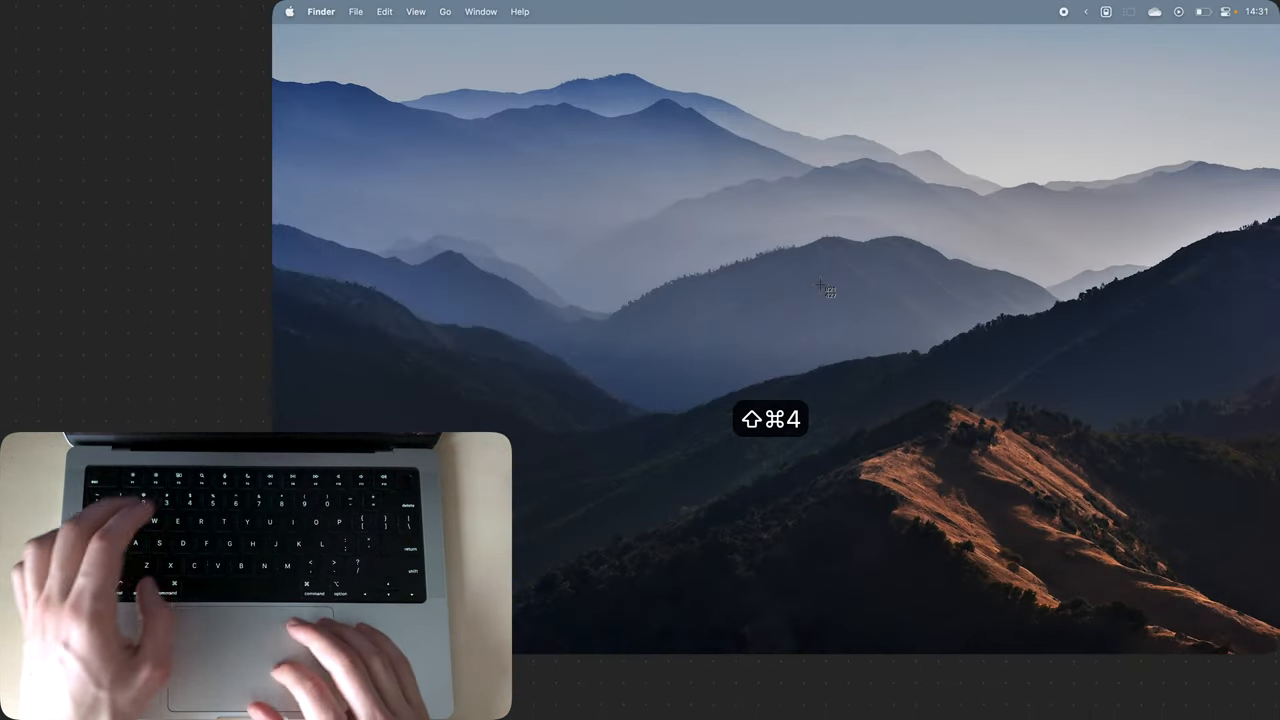
key(shift+cmd+4)
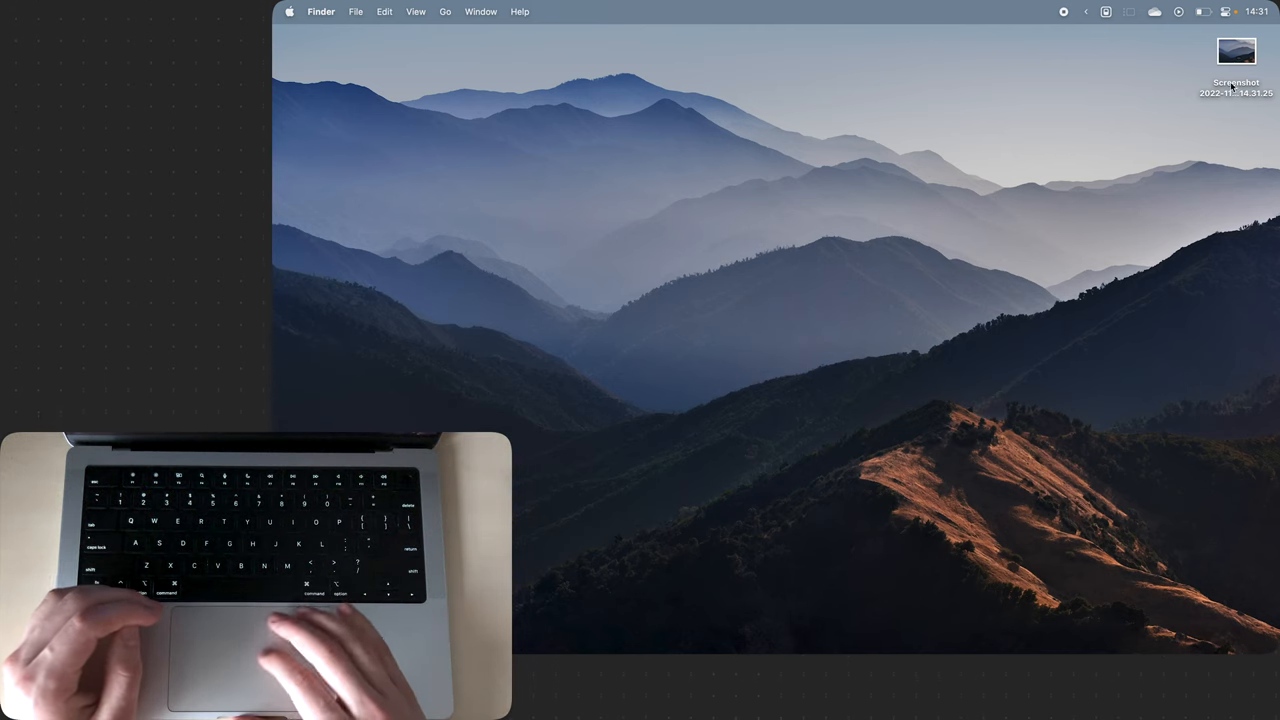
click(1236, 52)
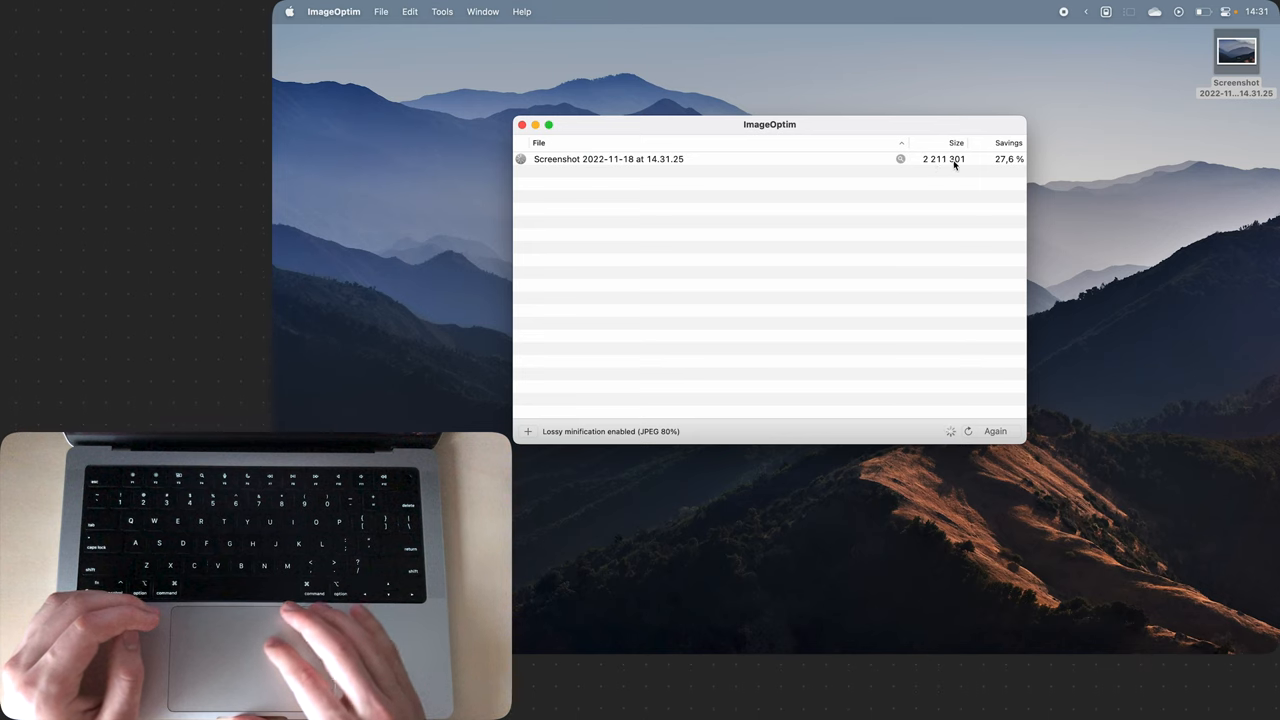
mouse_move(932, 176)
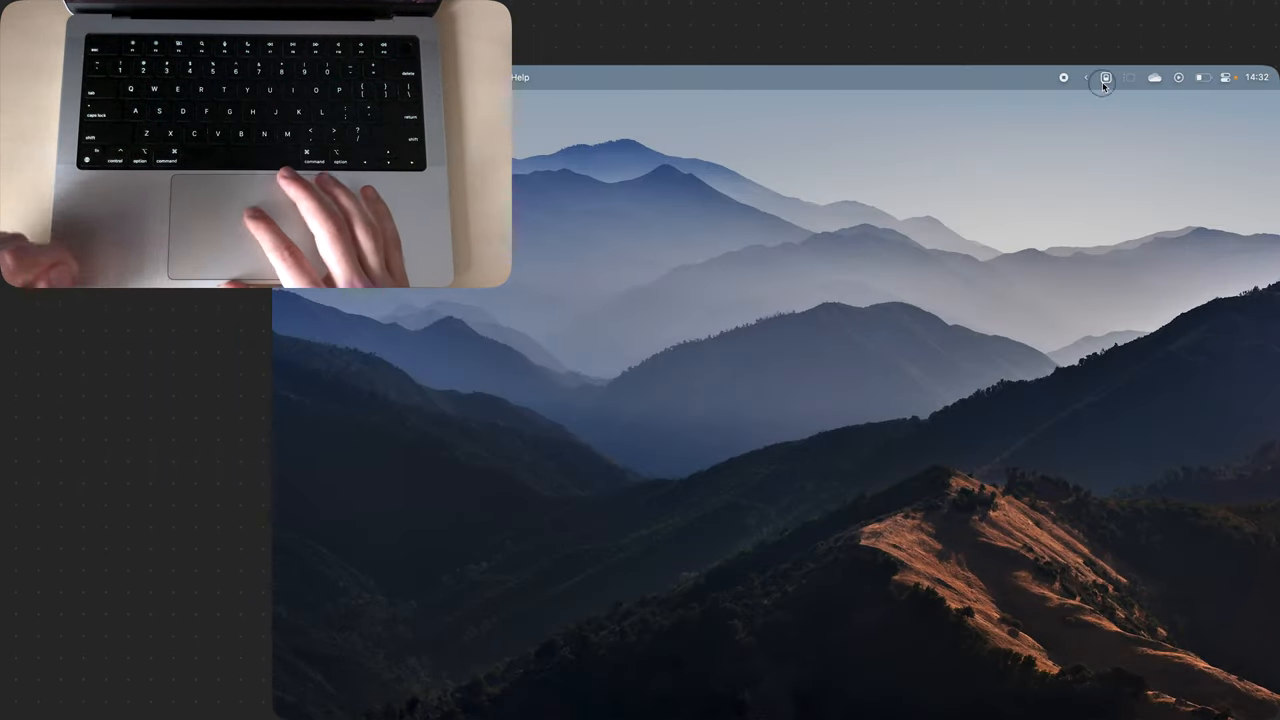
- Toggle Night Shift on and off, then set Keep Awake's duration to 2 hours
click(1106, 78)
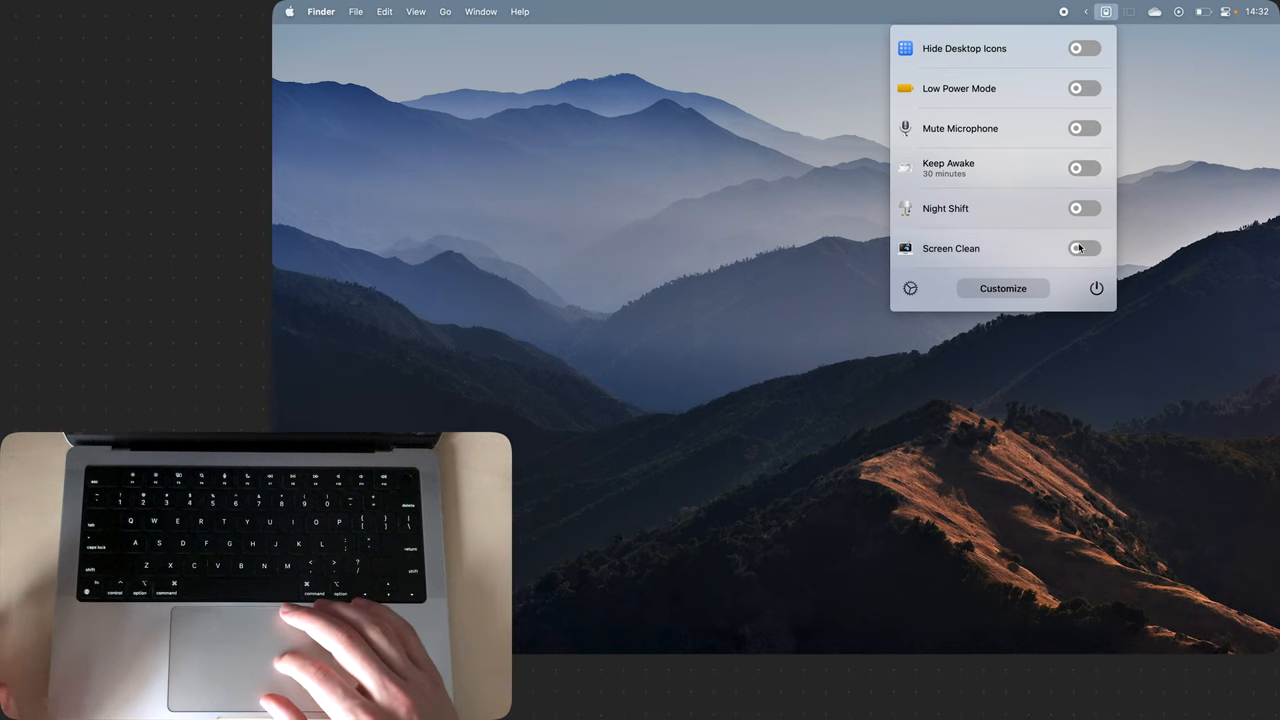
click(1084, 208)
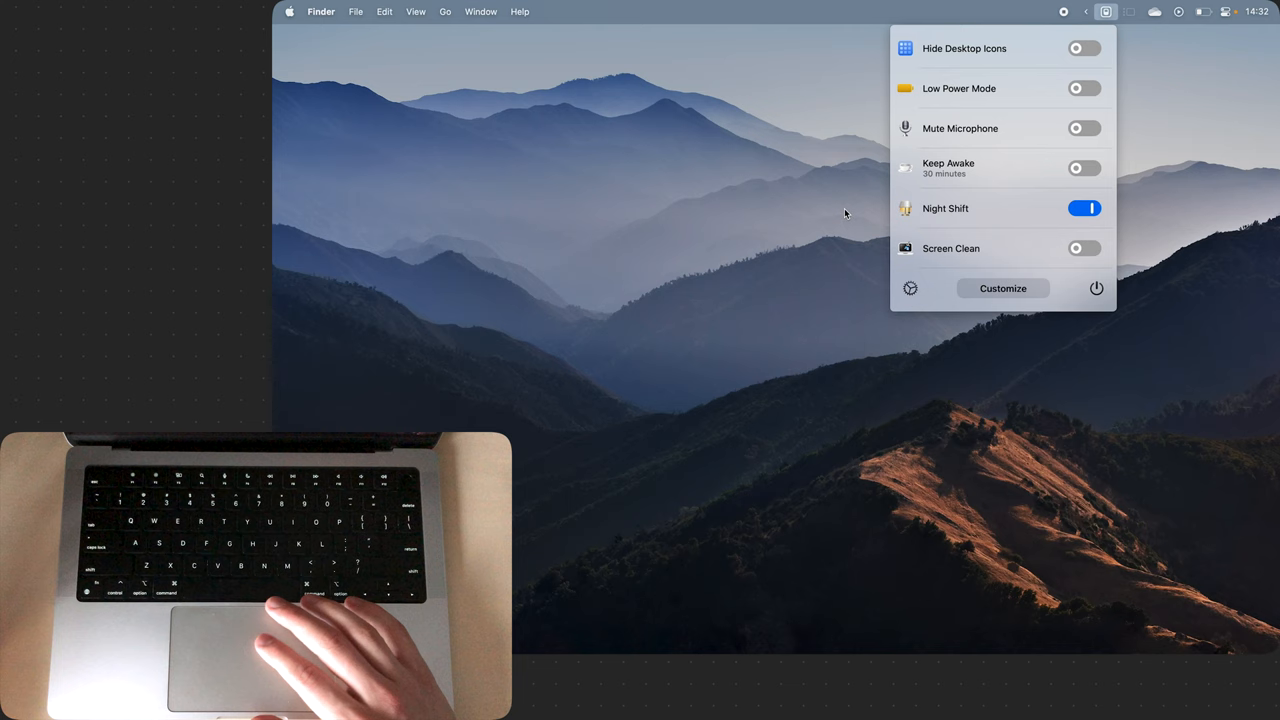
click(1084, 208)
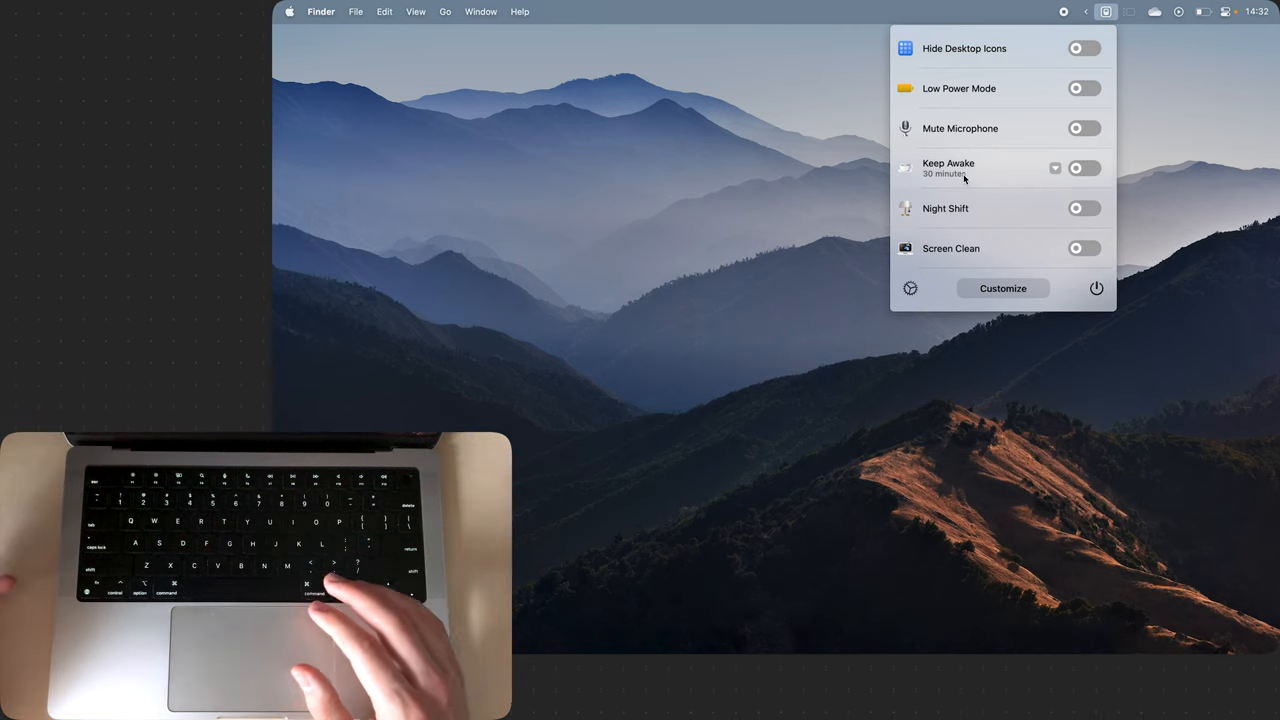
mouse_move(1048, 172)
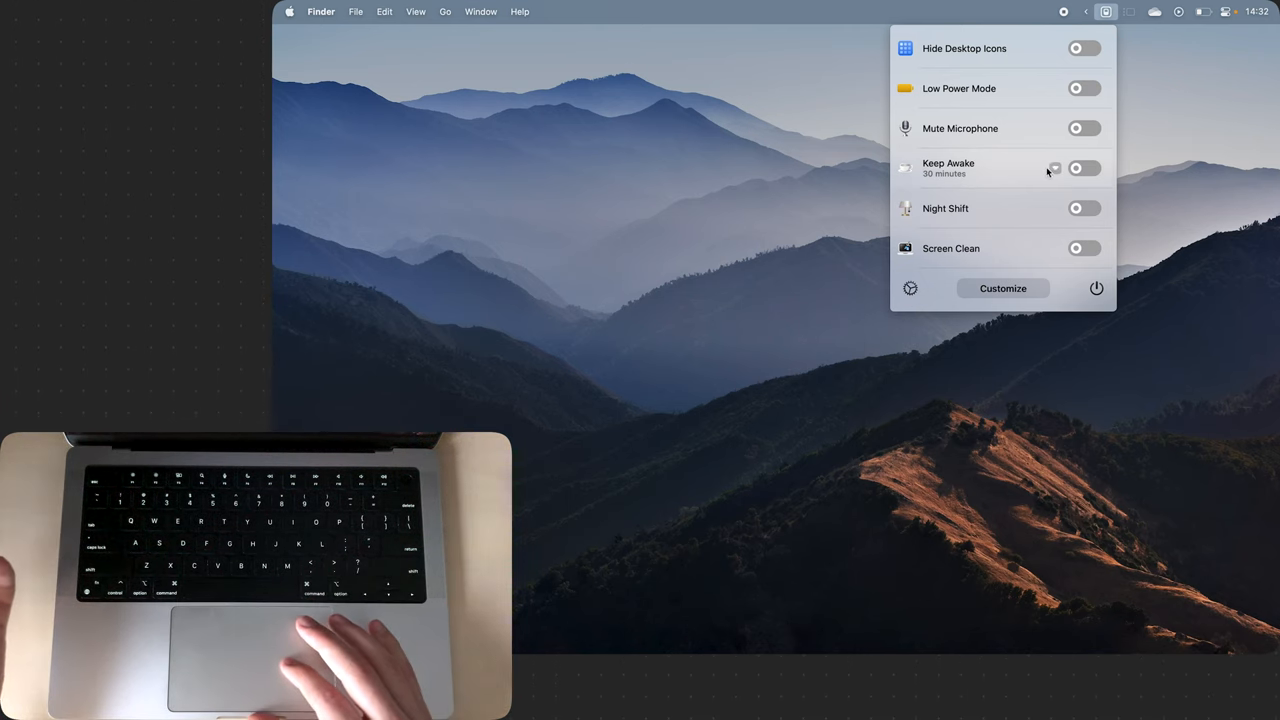
click(1060, 168)
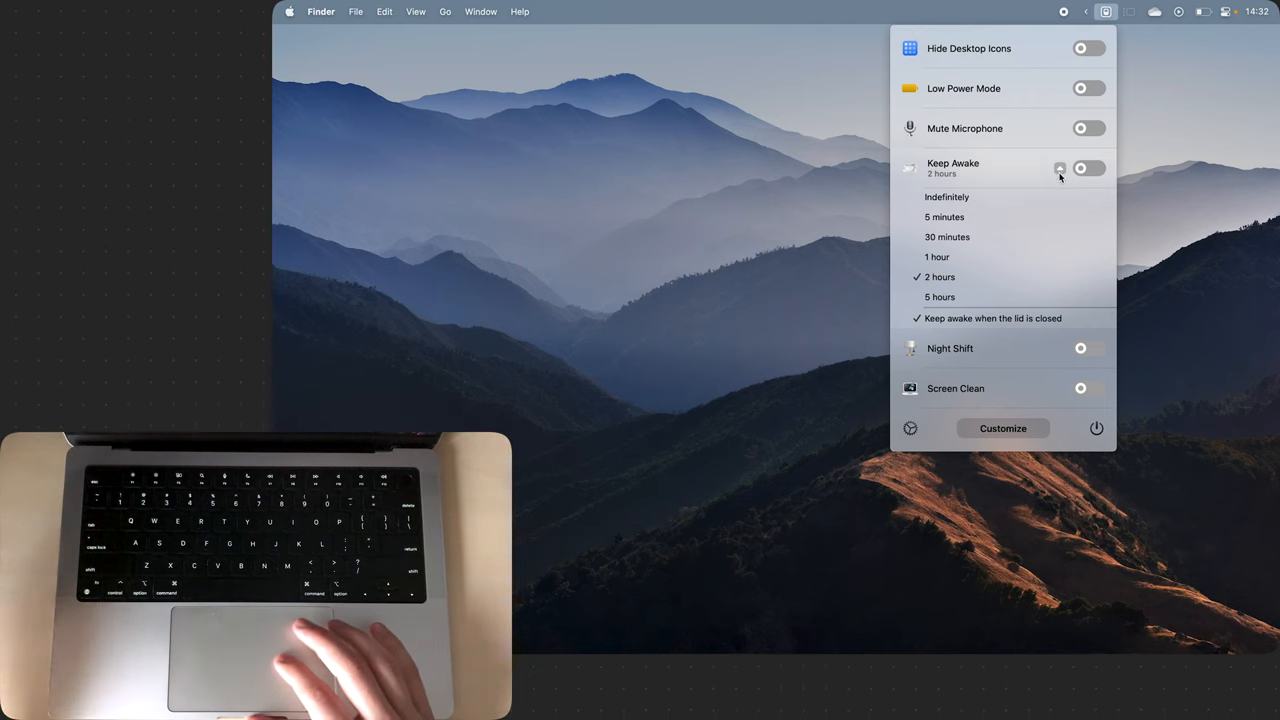
click(1060, 168)
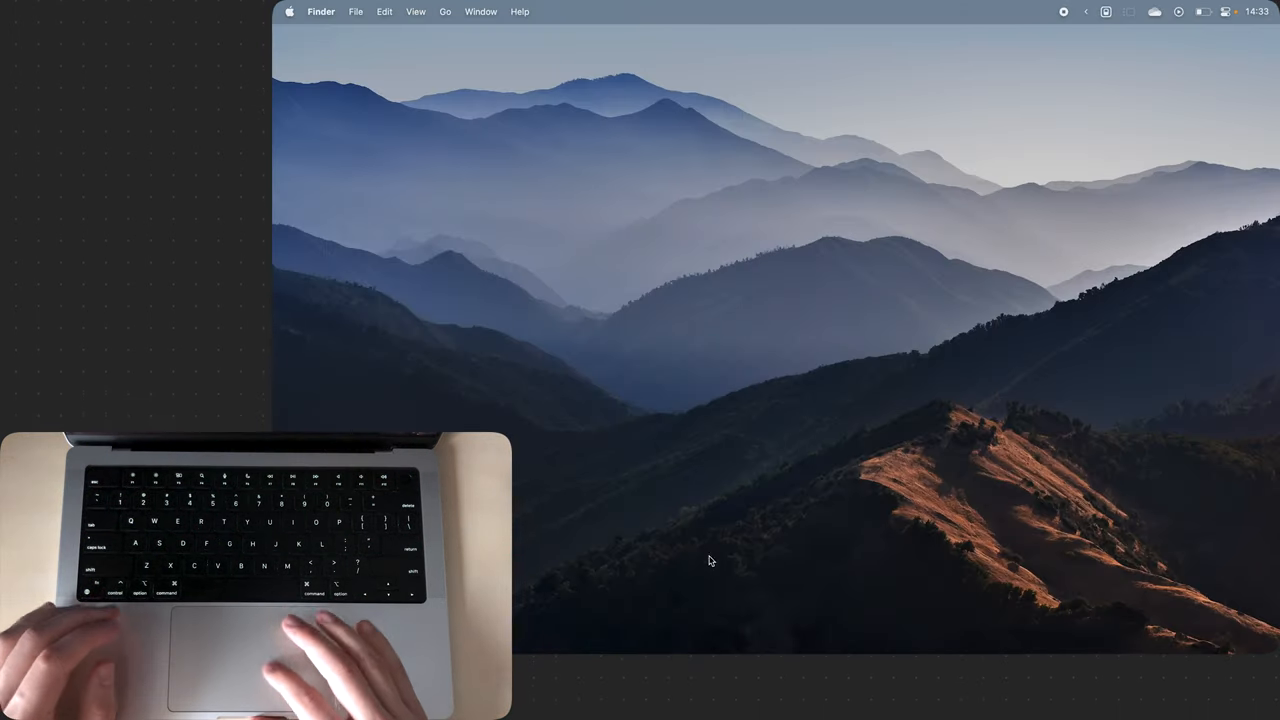
right_click(704, 624)
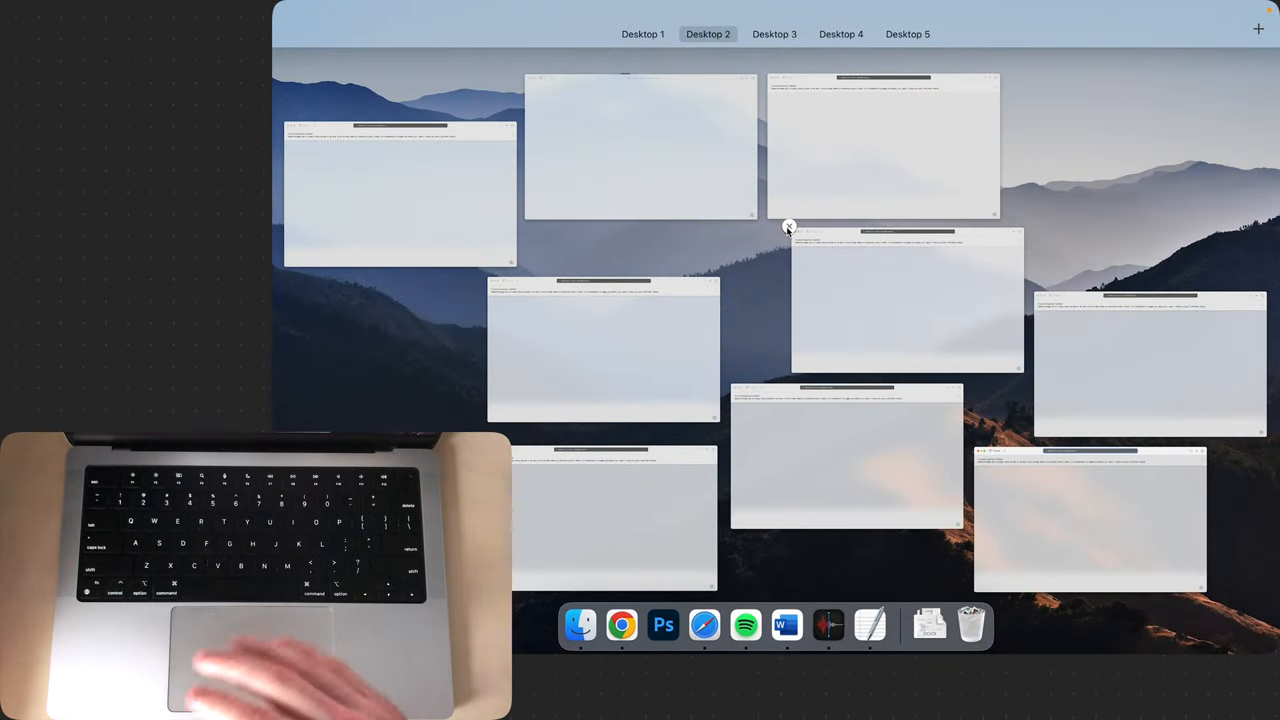
- Close two of the blank windows directly from the Mission Control Plus overview
click(788, 226)
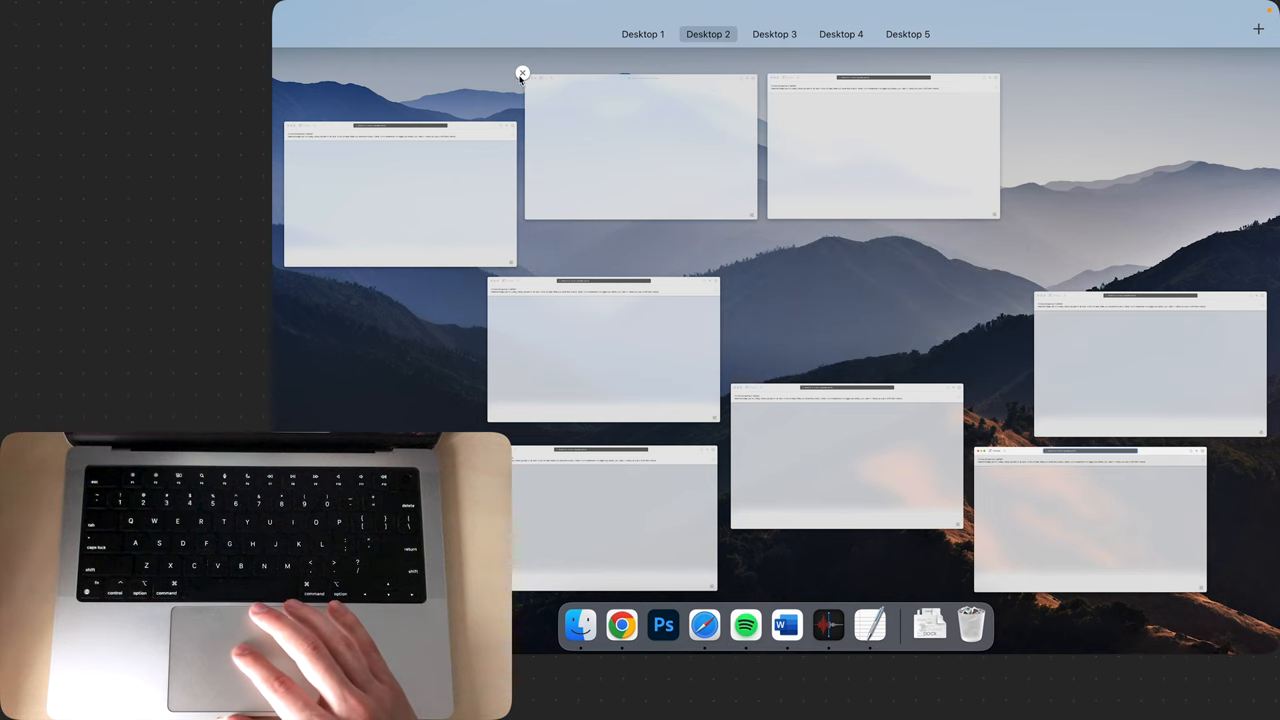
click(520, 72)
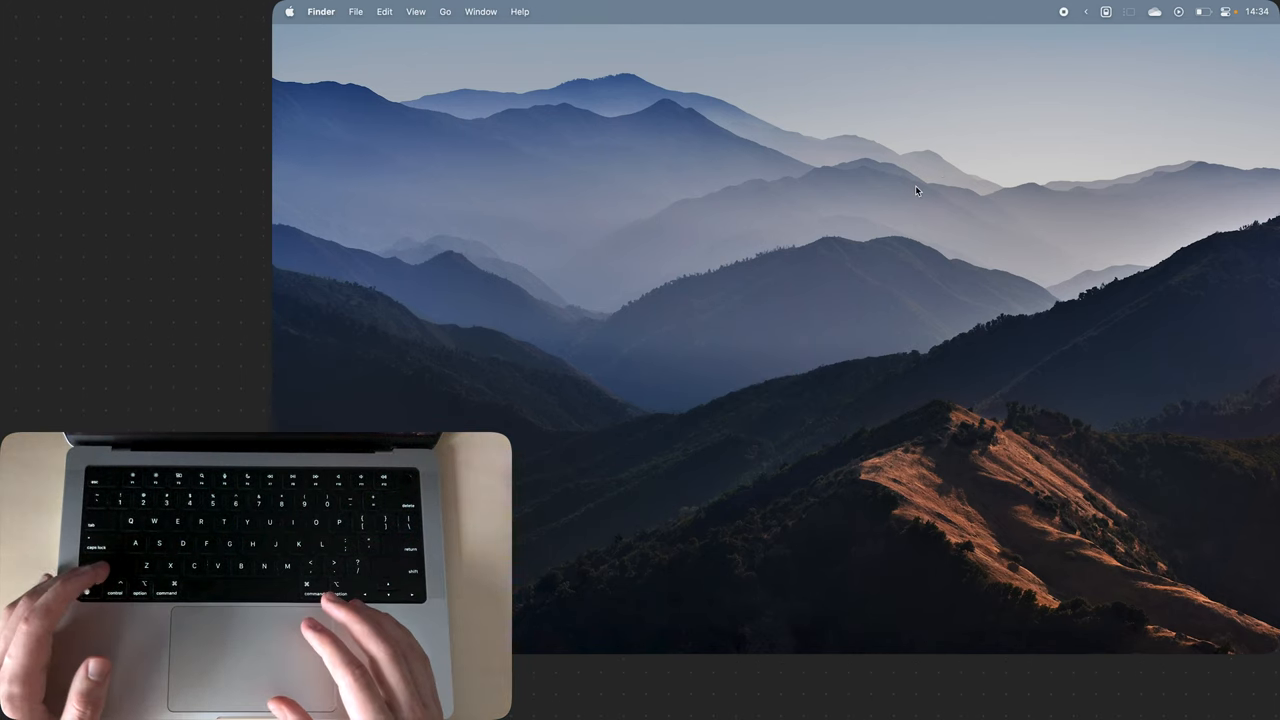
key(brightness_down)
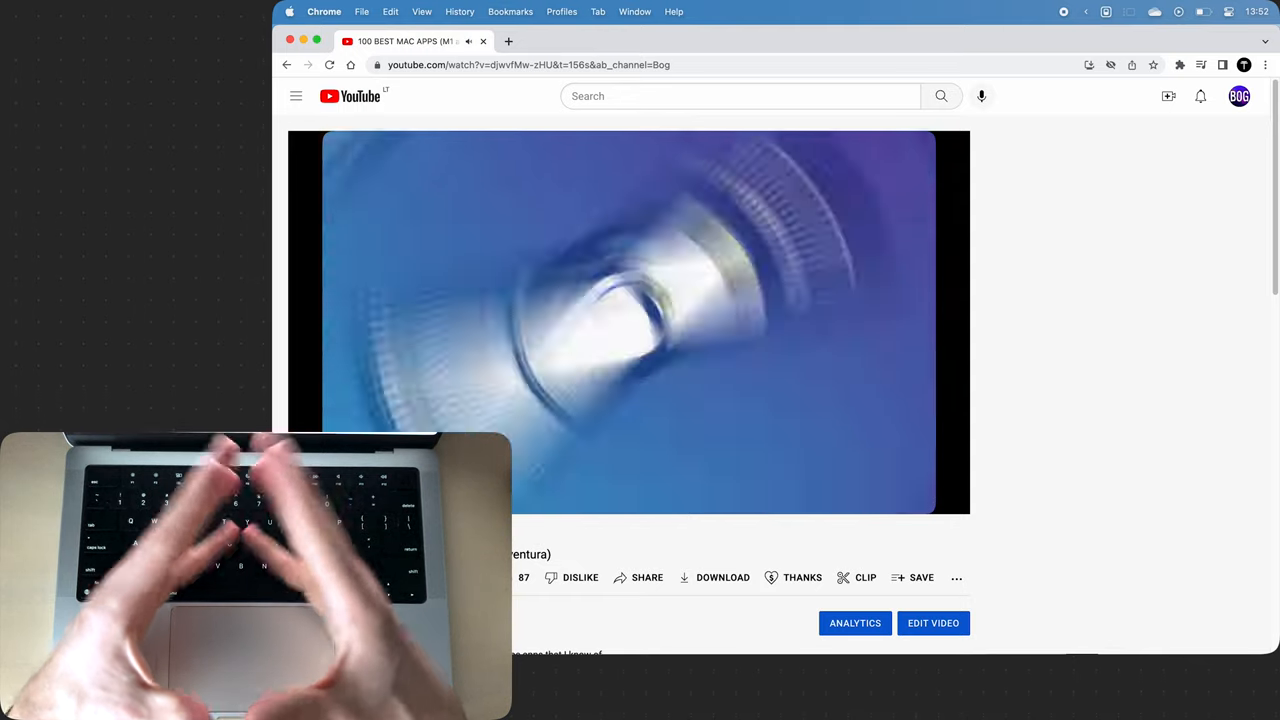
- Pause the 100 BEST MAC APPS video around 22:22 of 40:18
click(622, 476)
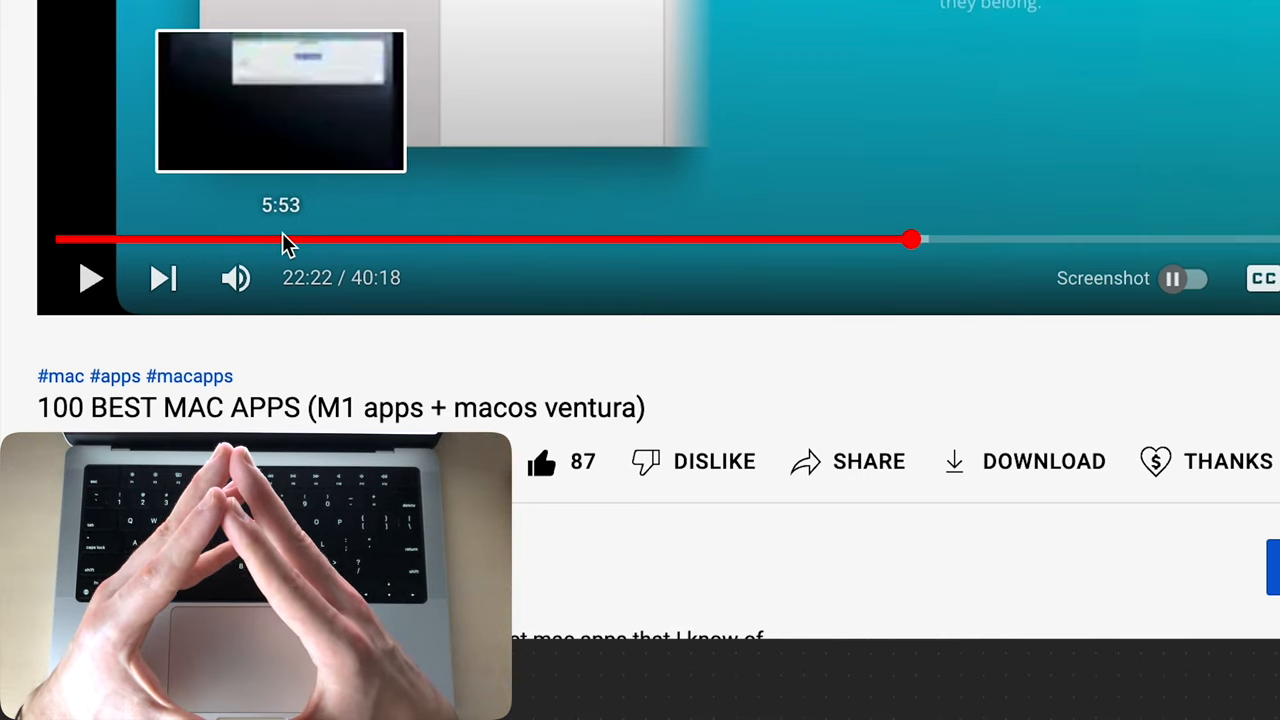
mouse_move(404, 240)
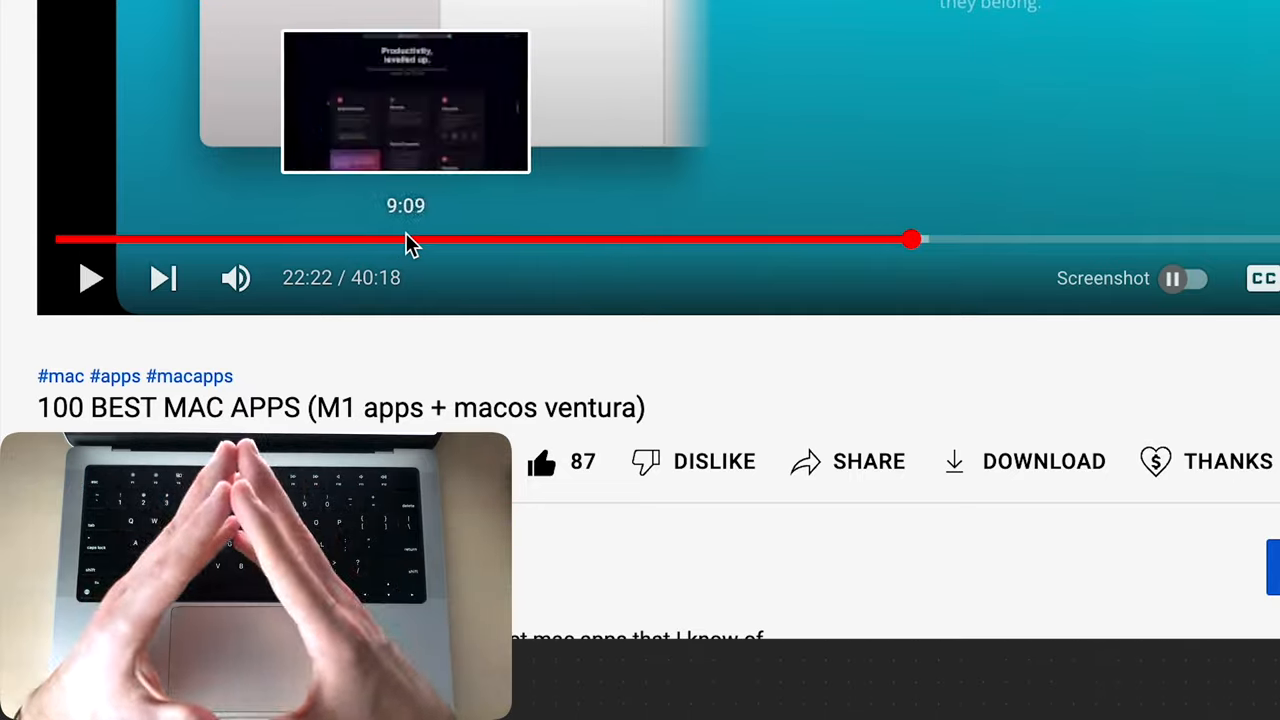